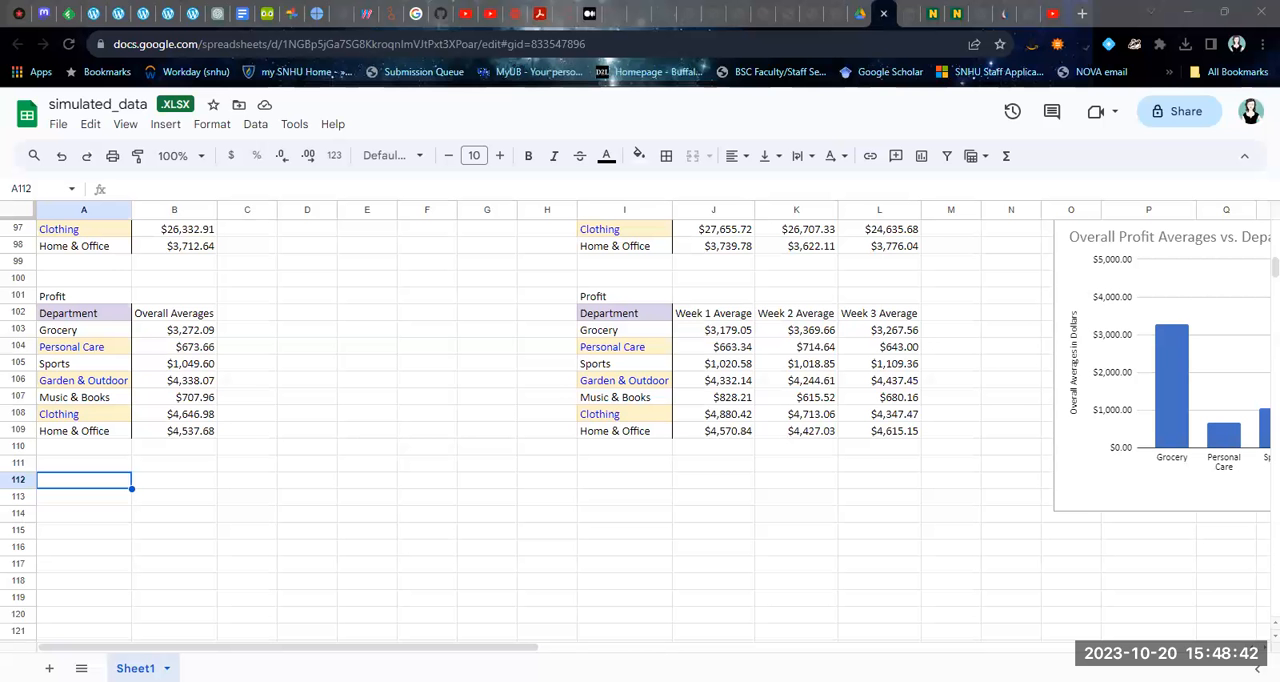
mouse_move(388, 556)
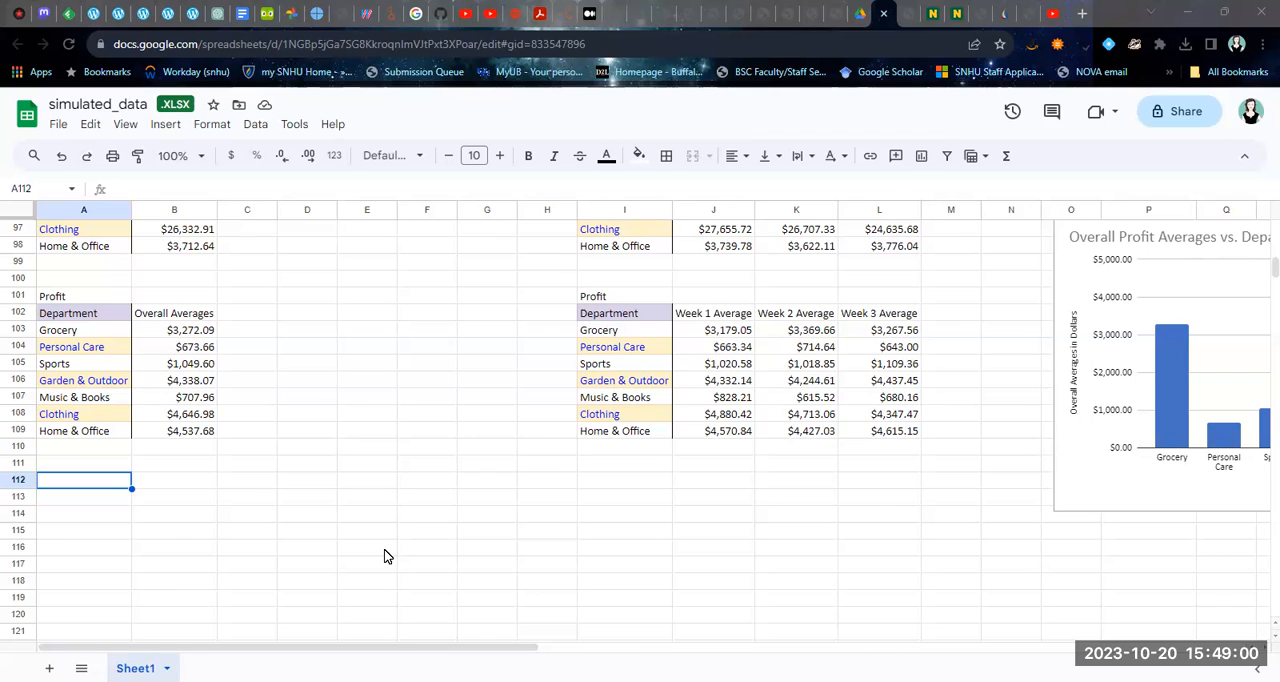
mouse_move(822, 378)
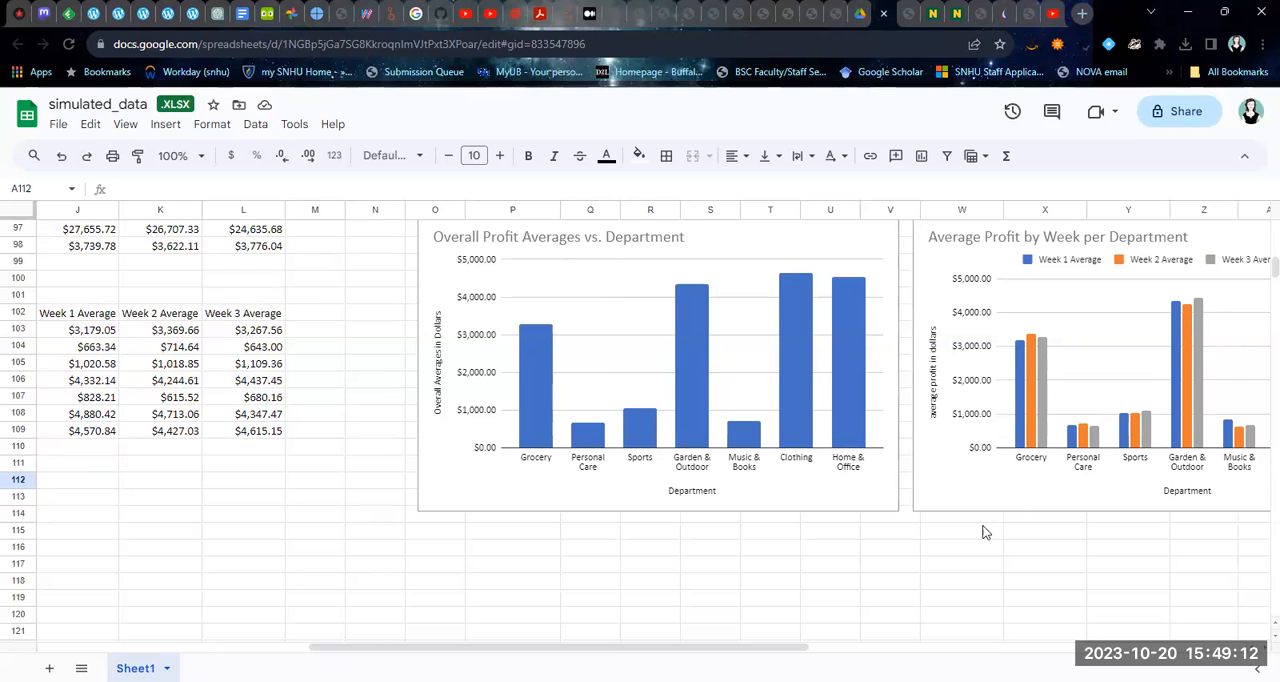
mouse_move(790, 394)
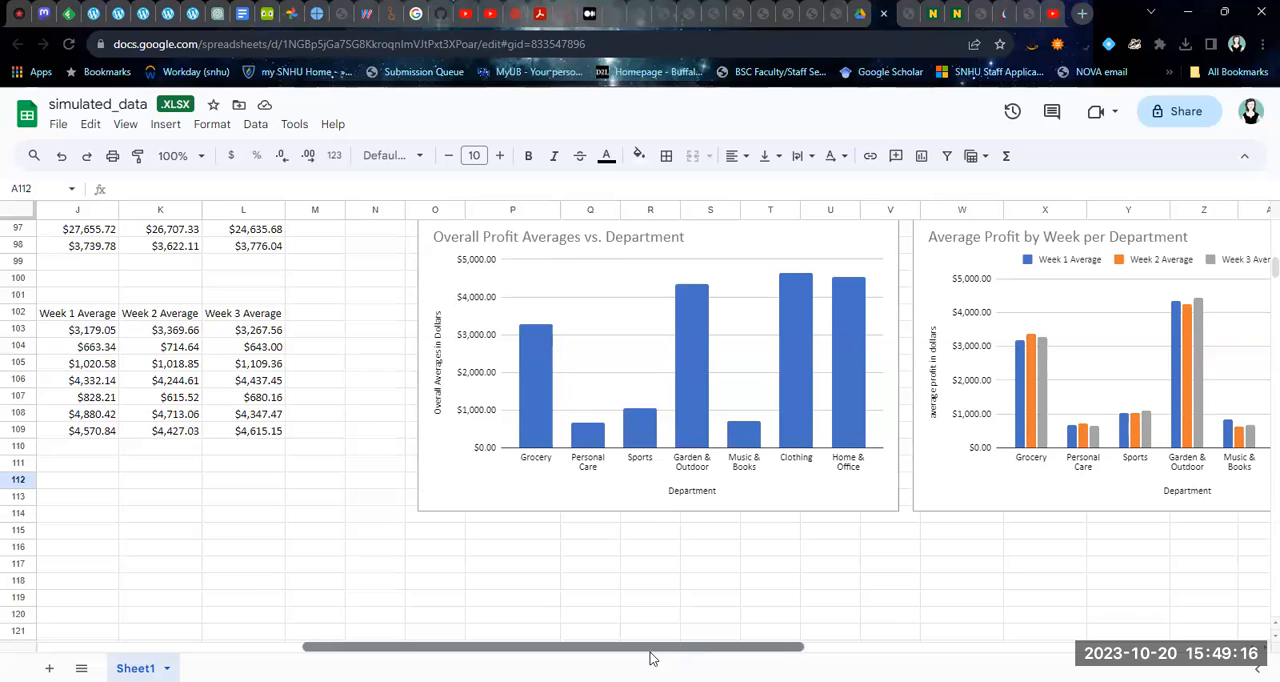
- Insert a chart from the department names and overall average profits in A102:B109
scroll("left", 3)
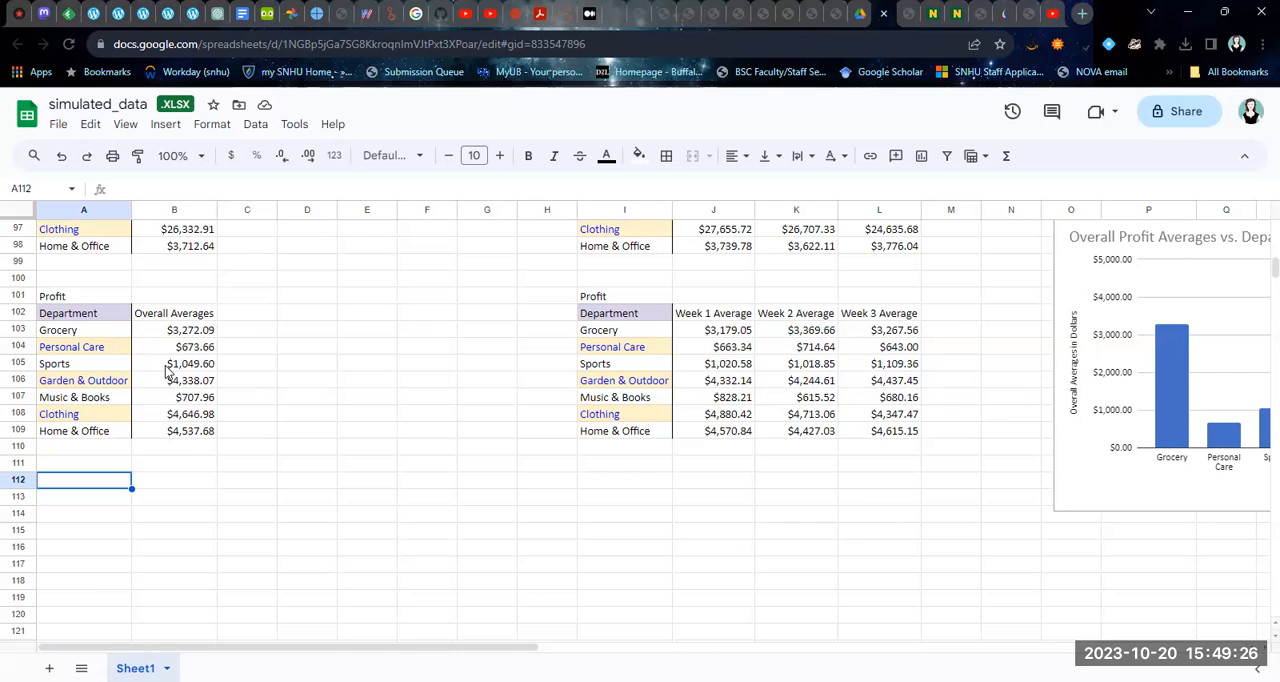
mouse_move(100, 368)
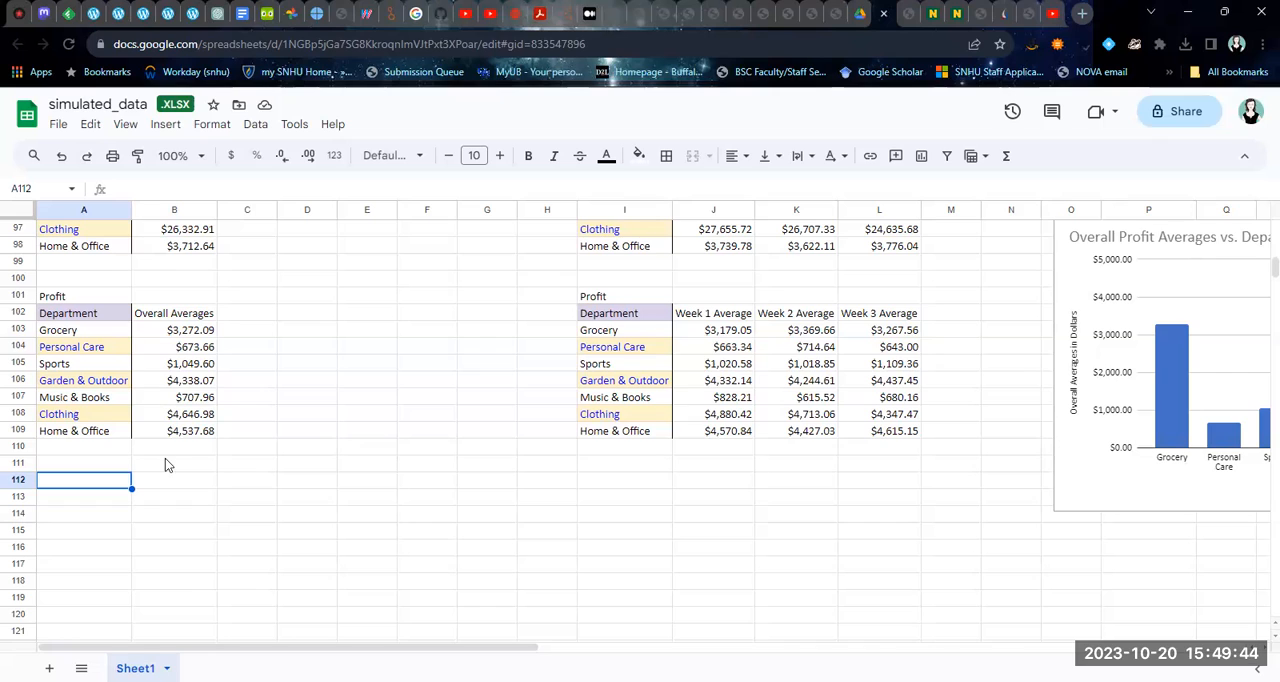
mouse_move(176, 456)
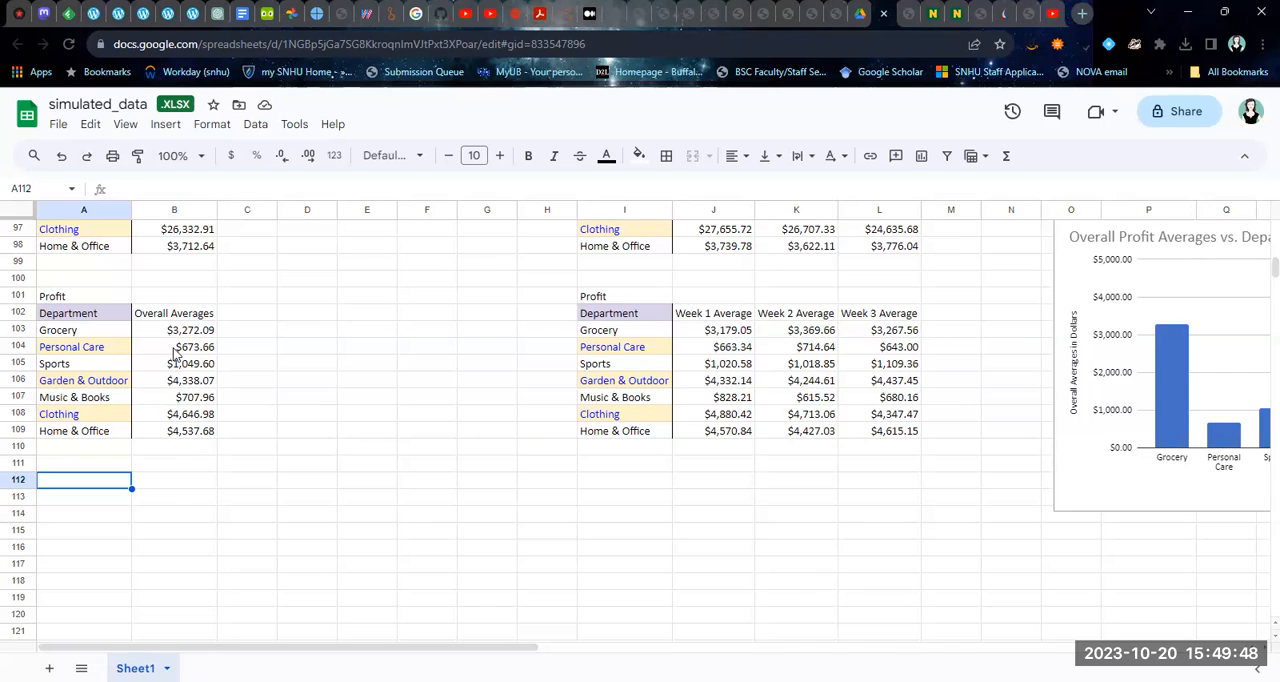
mouse_move(204, 484)
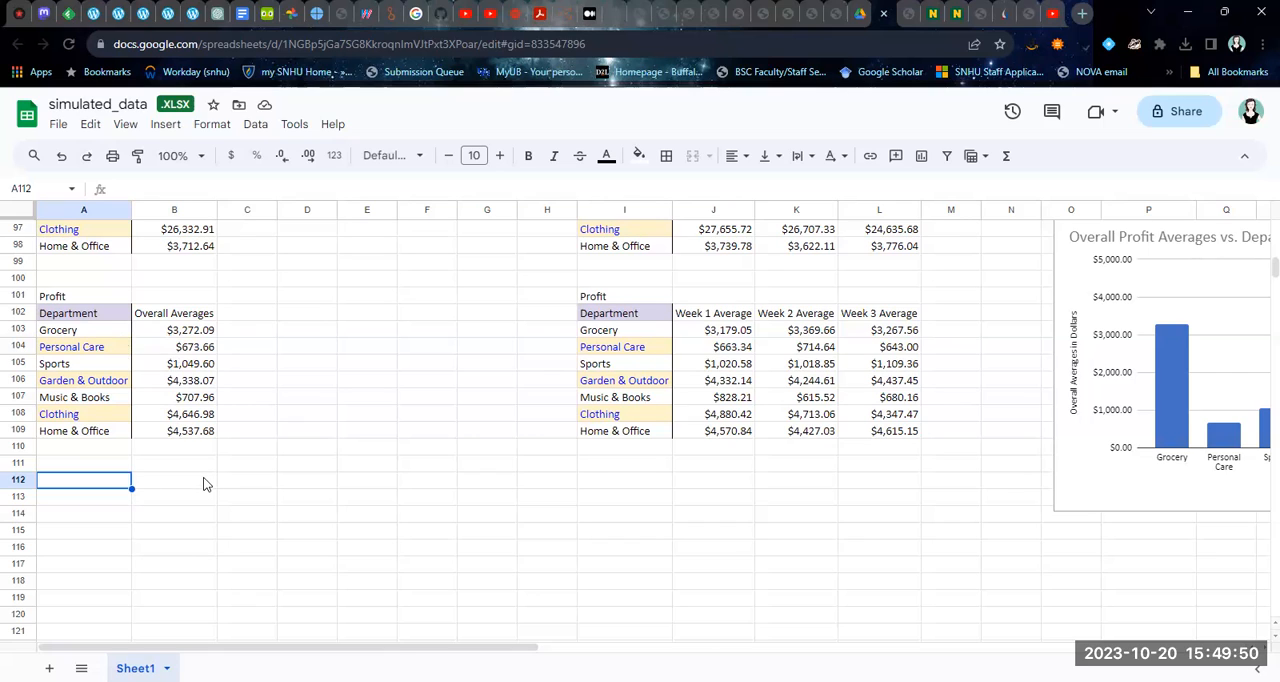
mouse_move(184, 452)
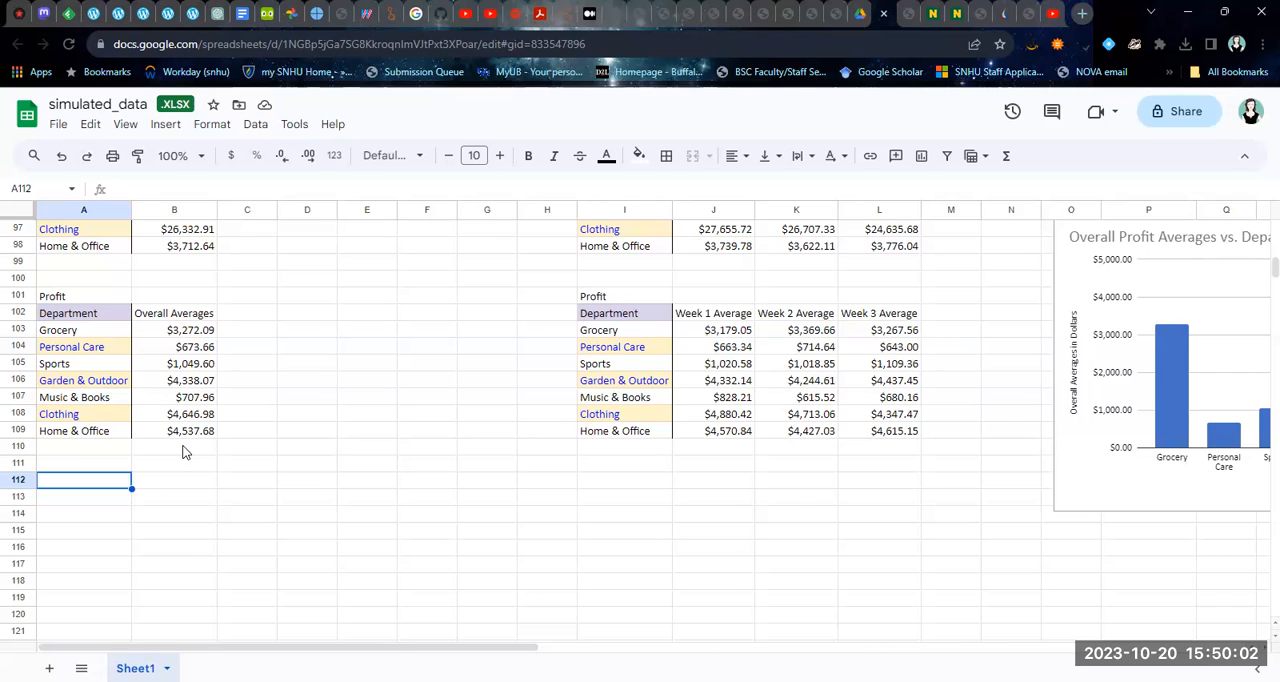
mouse_move(144, 420)
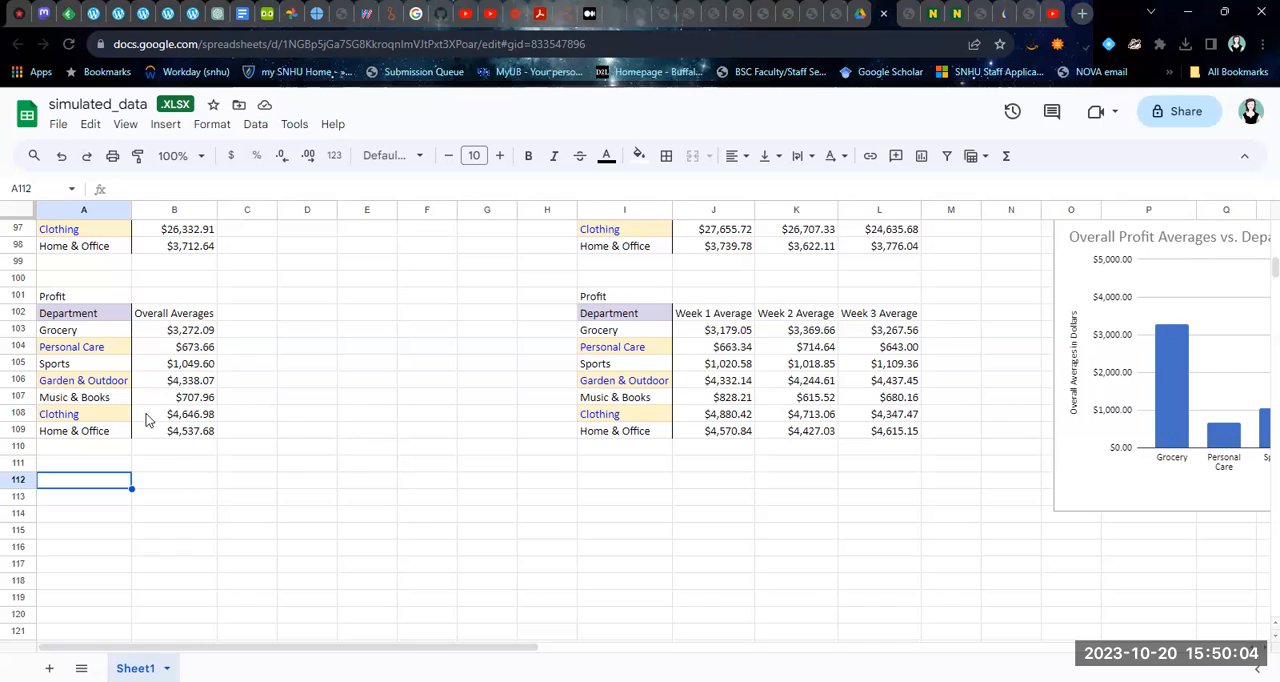
mouse_move(96, 332)
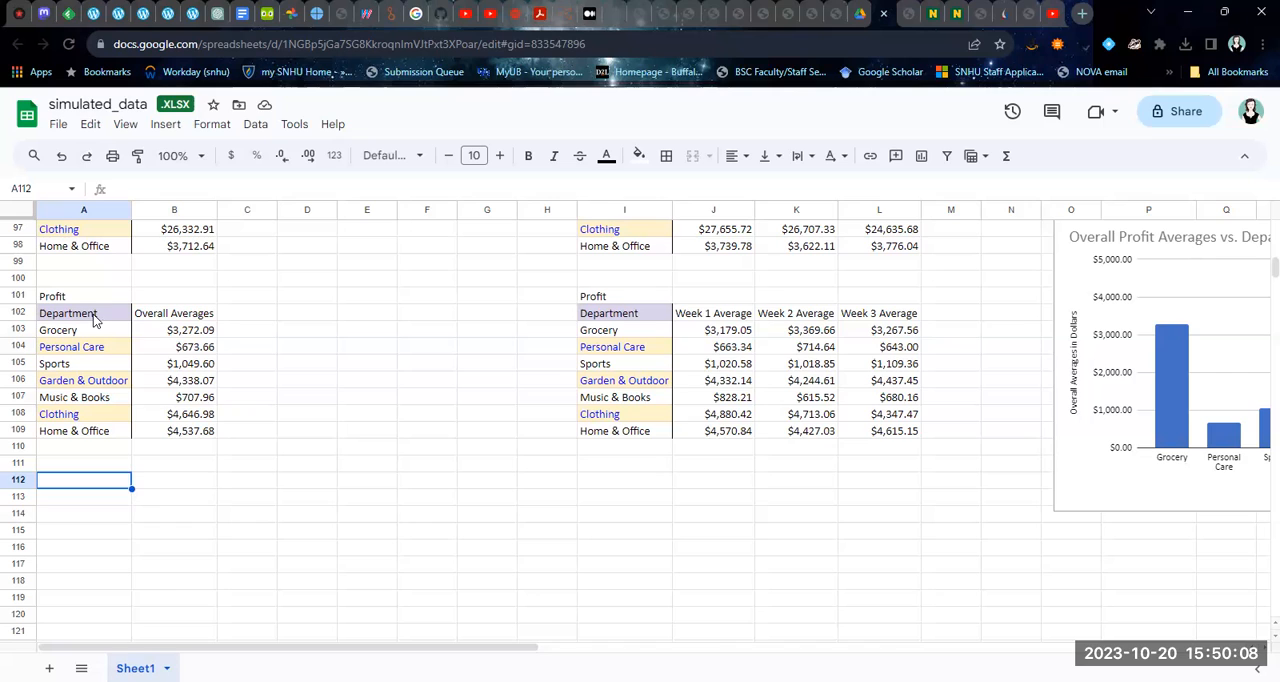
left_click_drag(68, 312, 174, 444)
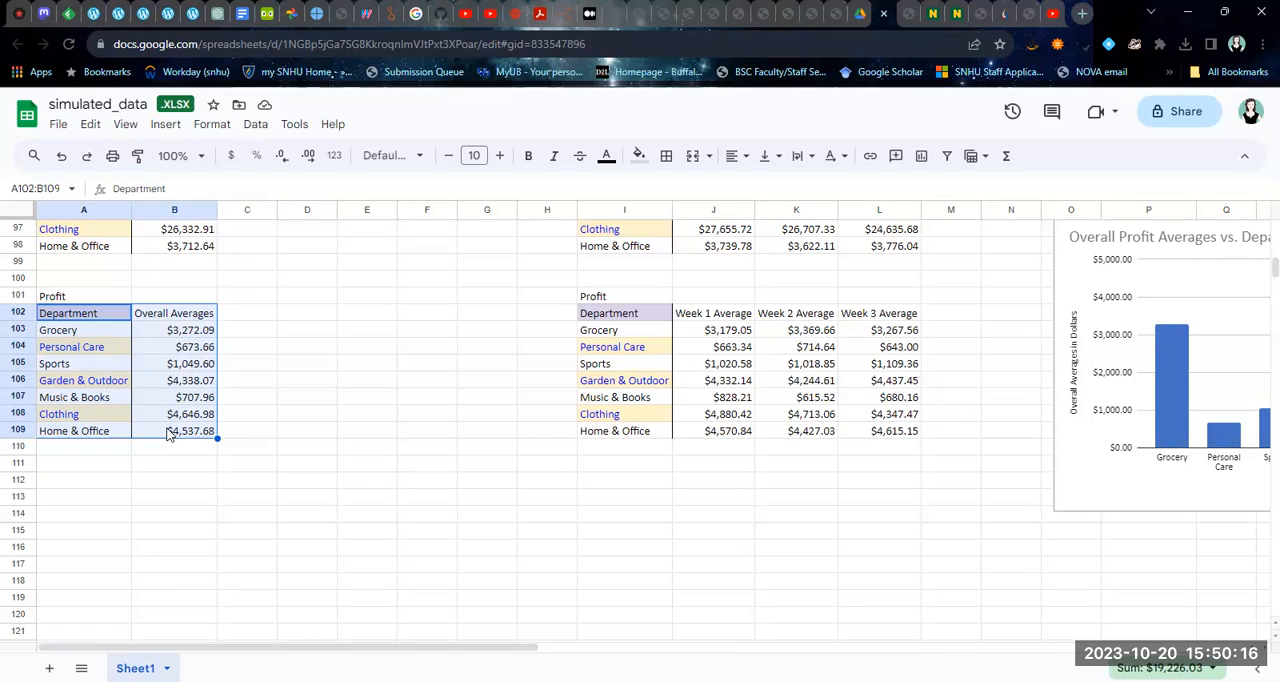
mouse_move(200, 420)
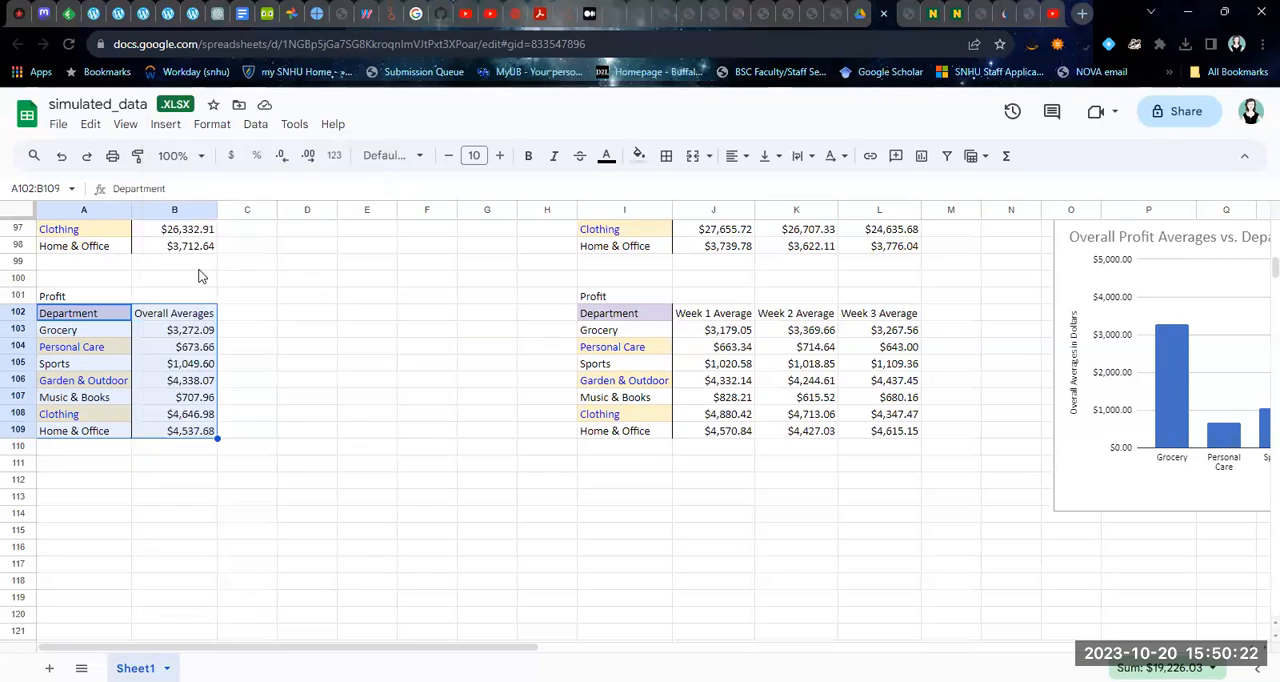
double_click(1170, 380)
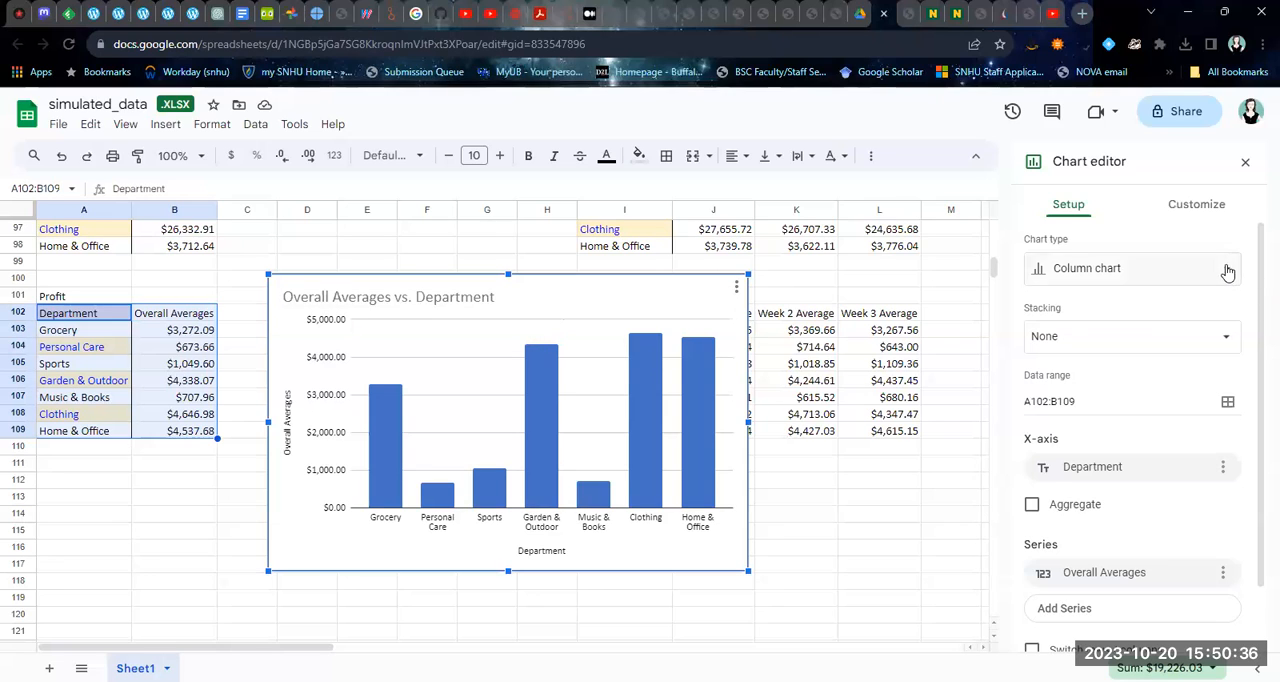
- Change the chart type to a pie chart, trying Doughnut before settling on plain Pie
left_click(1130, 268)
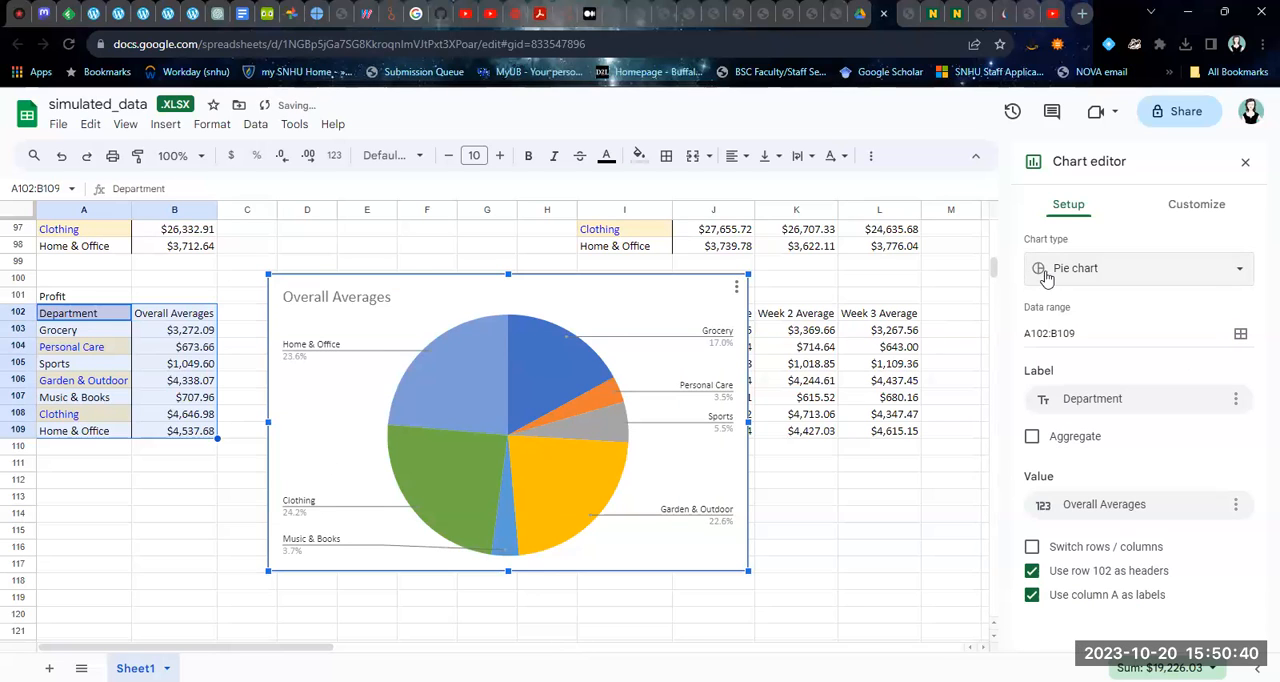
left_click(1138, 268)
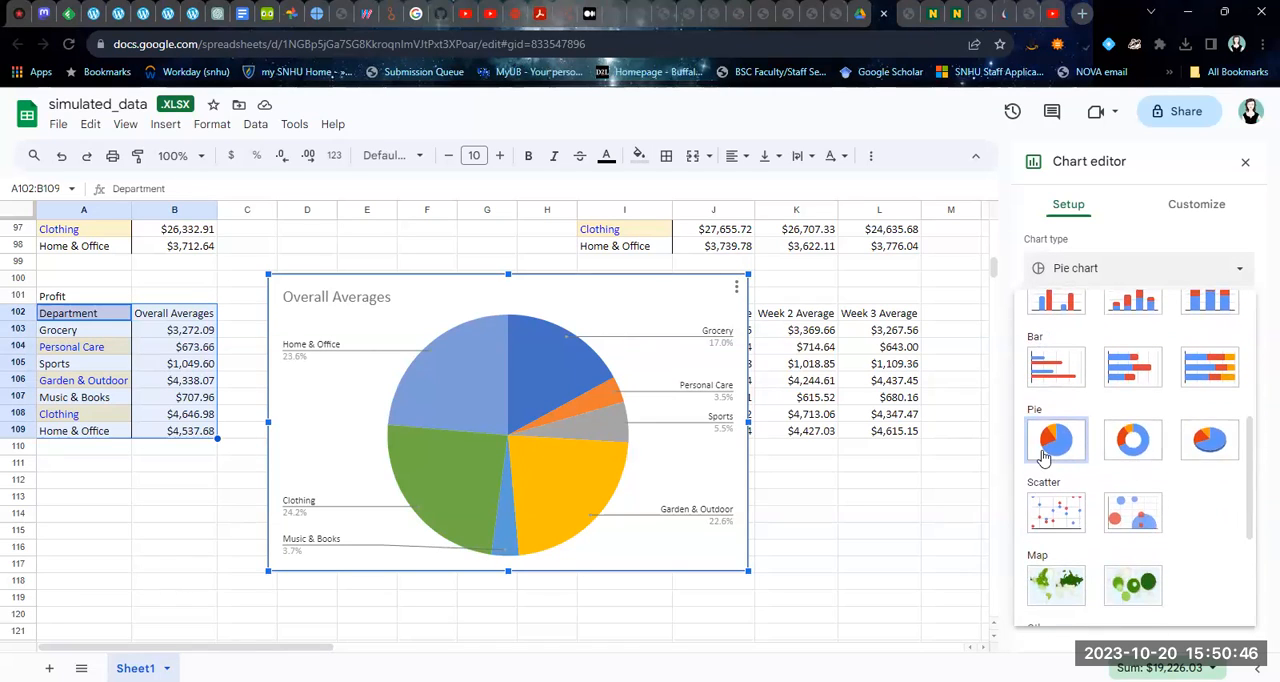
mouse_move(1132, 440)
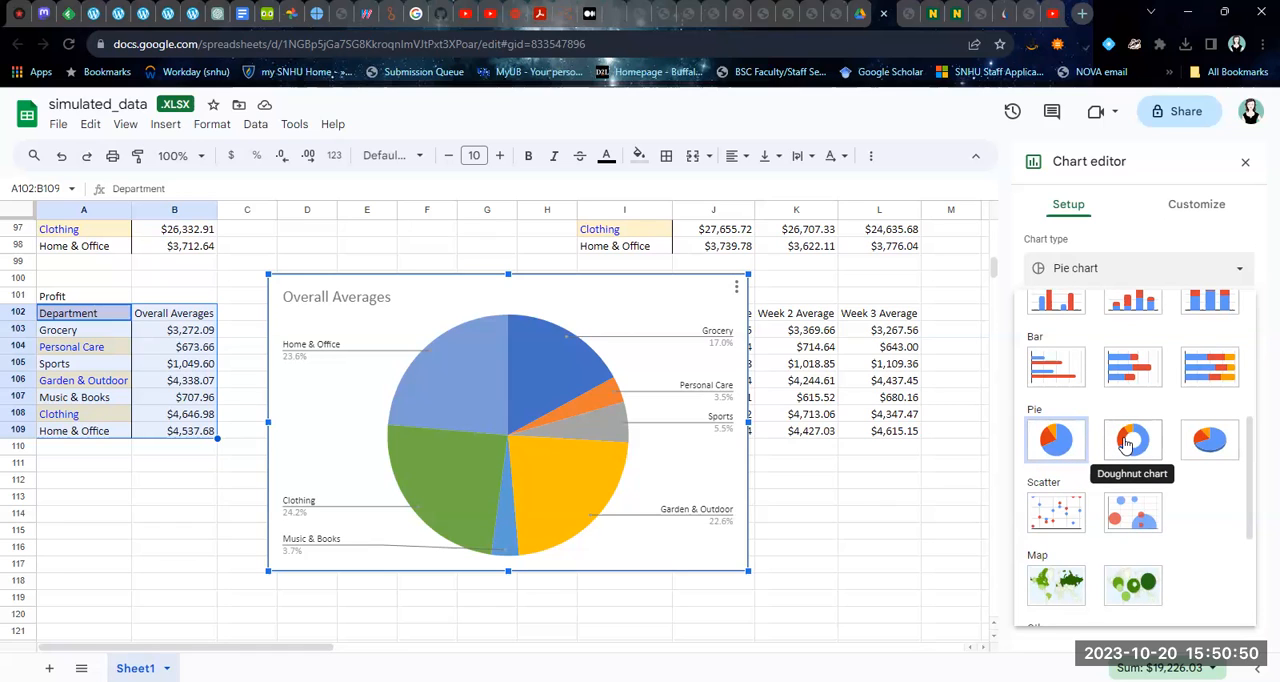
left_click(1132, 440)
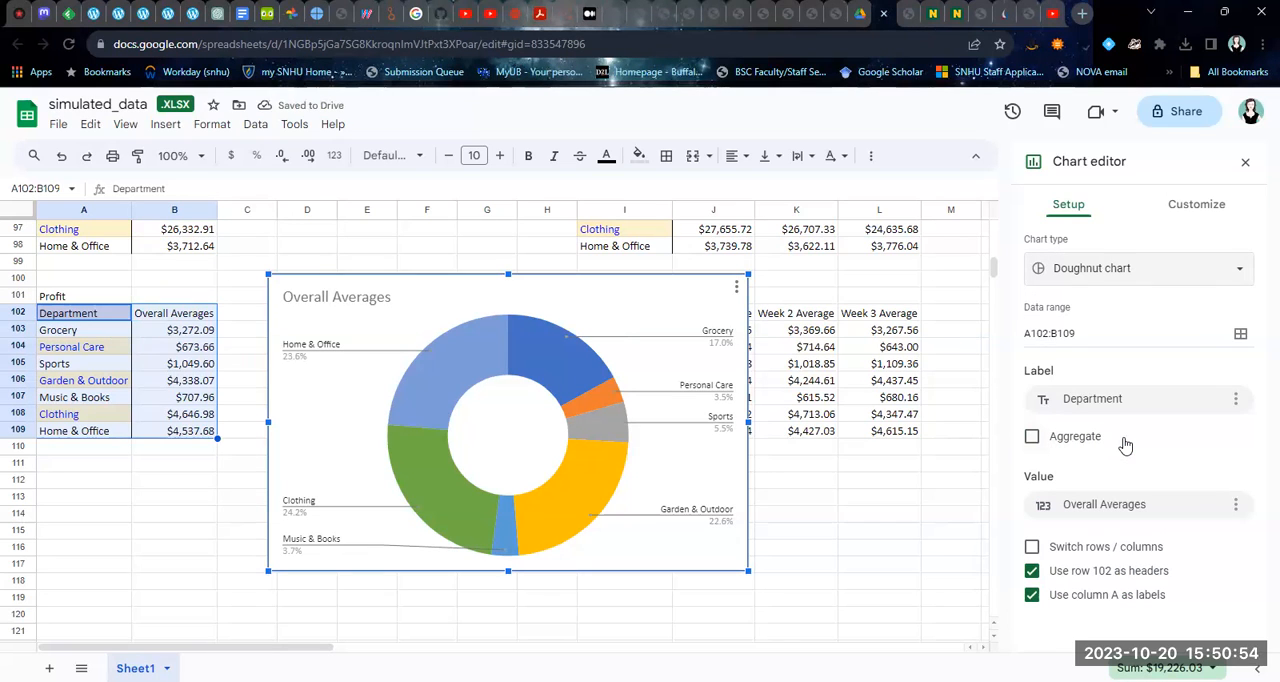
left_click(1138, 268)
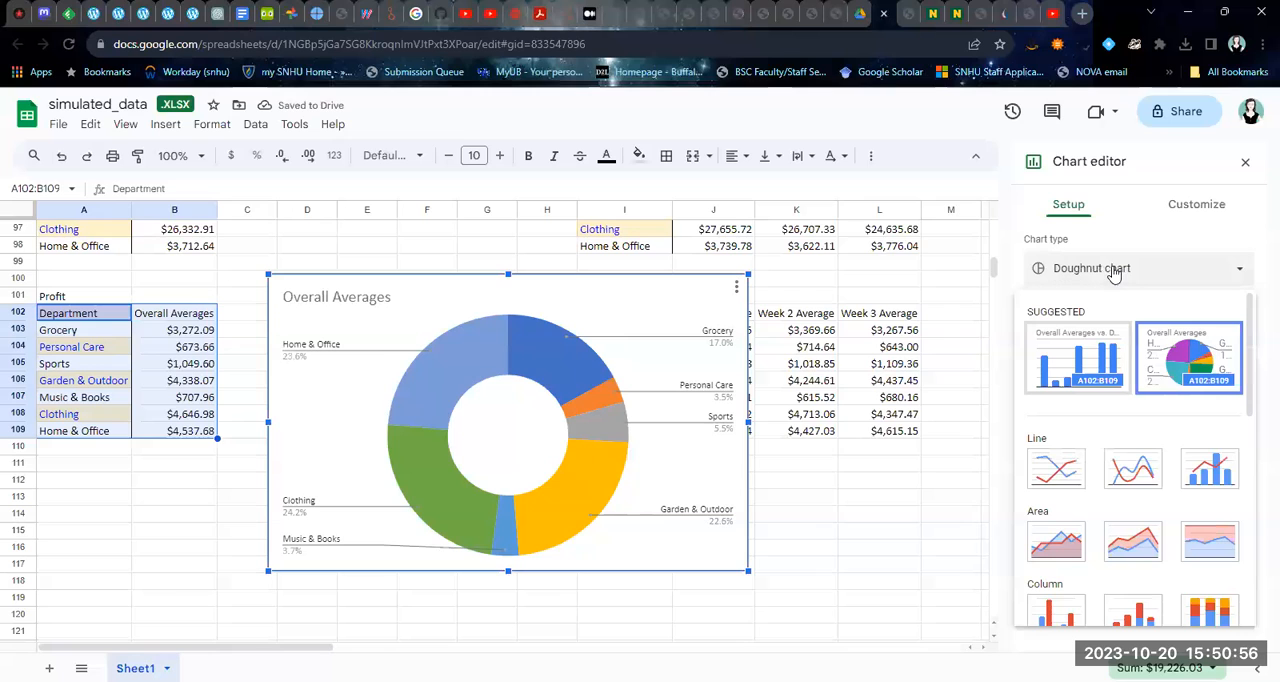
scroll("down", 3)
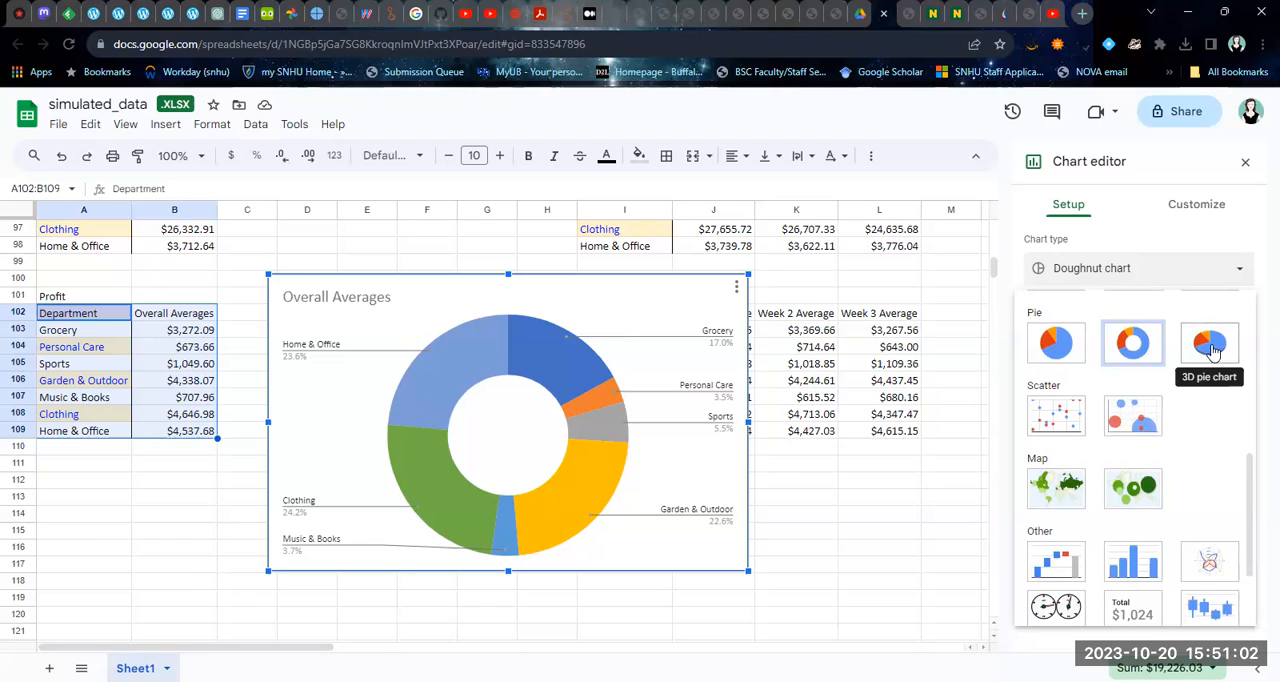
mouse_move(1132, 344)
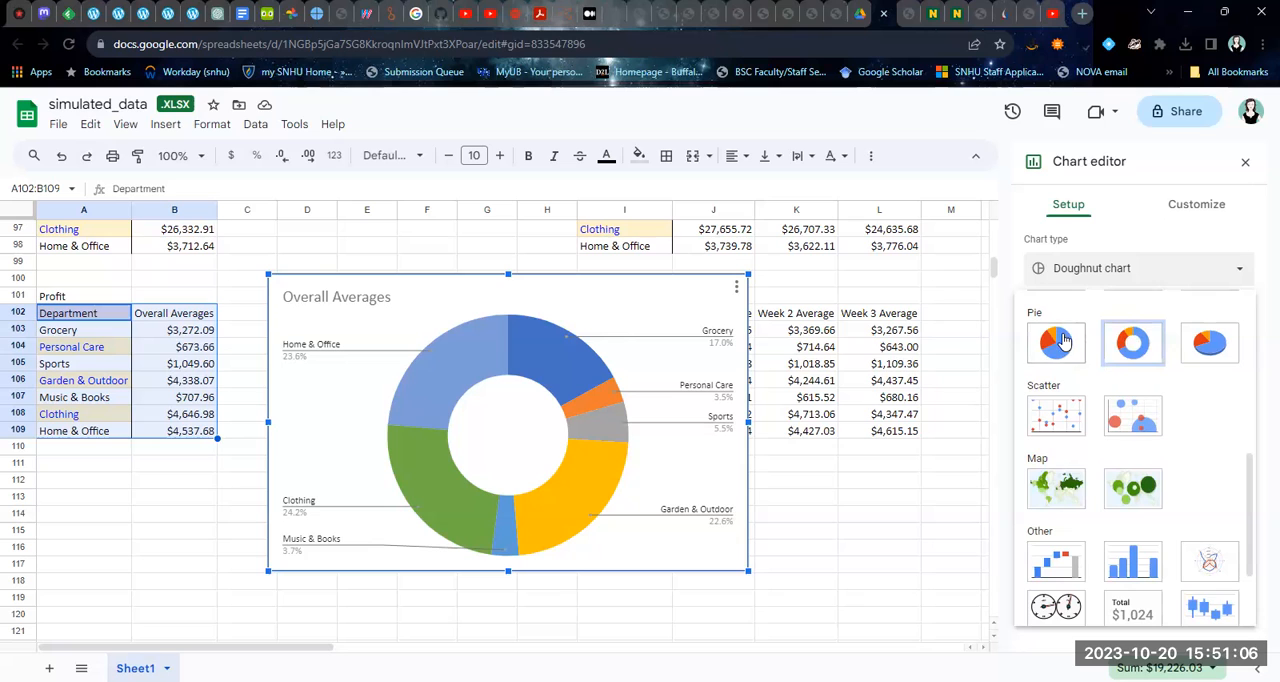
left_click(1056, 342)
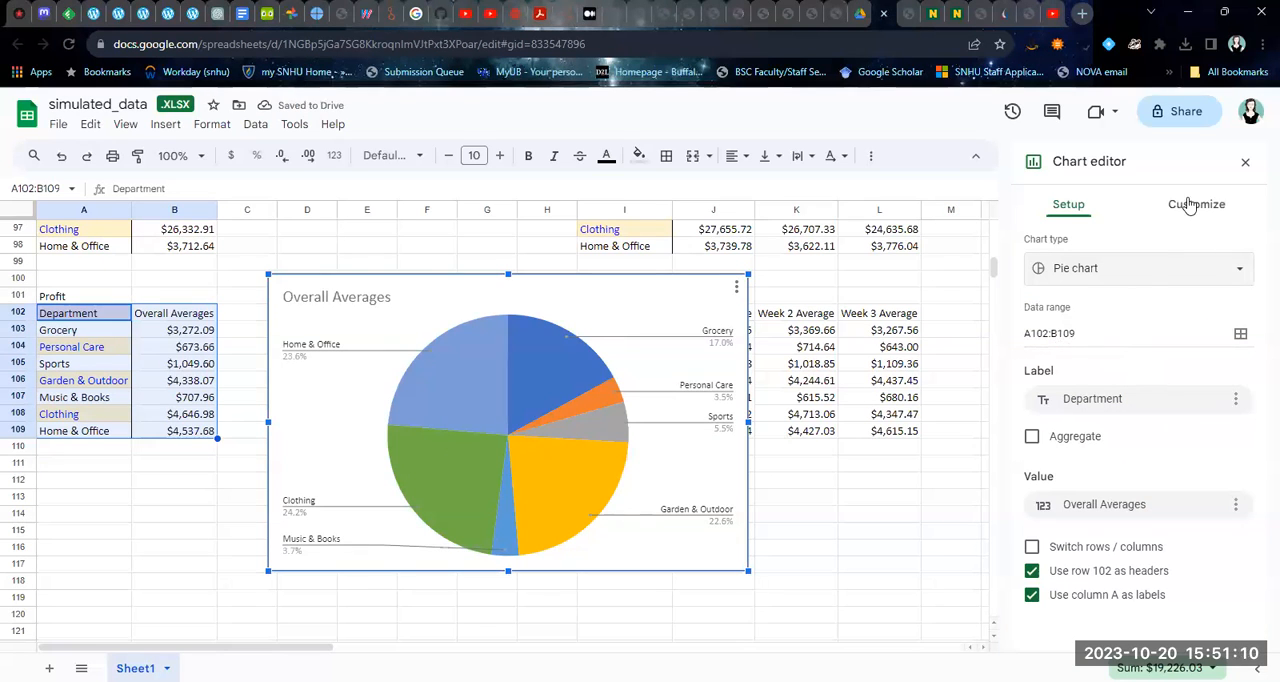
- Set the chart title to 'Average Profit per Department' under Customize > Chart & axis titles
left_click(1196, 204)
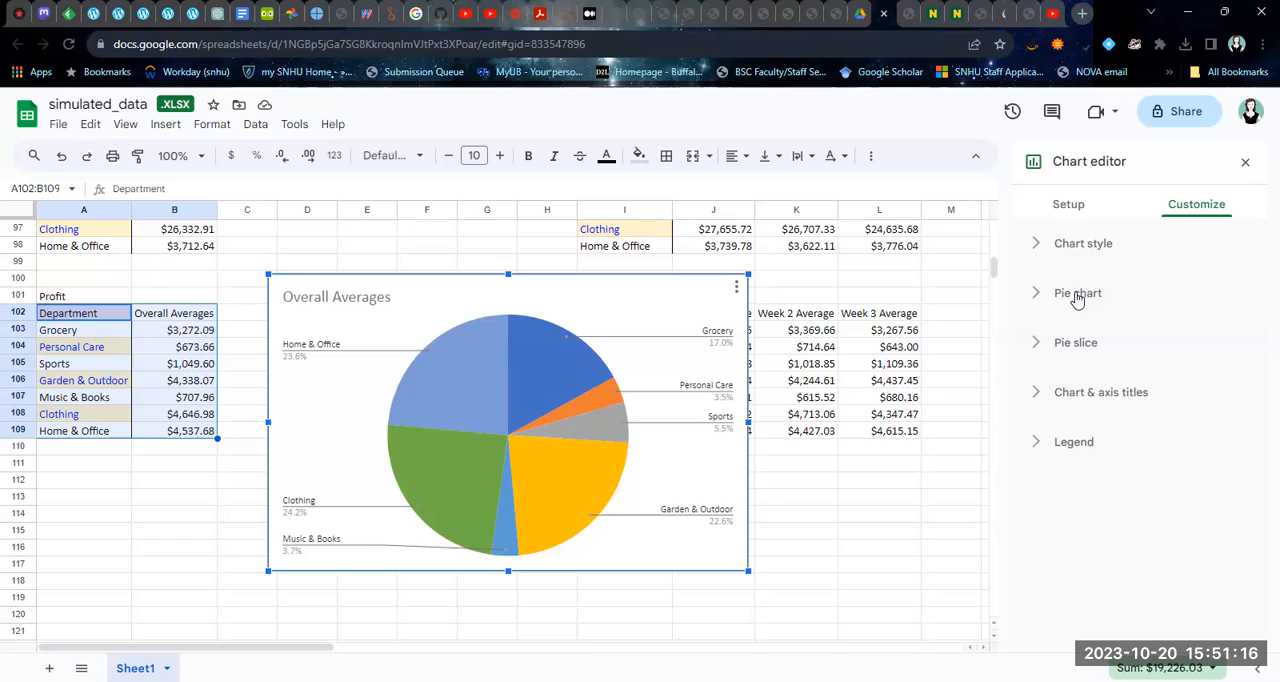
left_click(1100, 392)
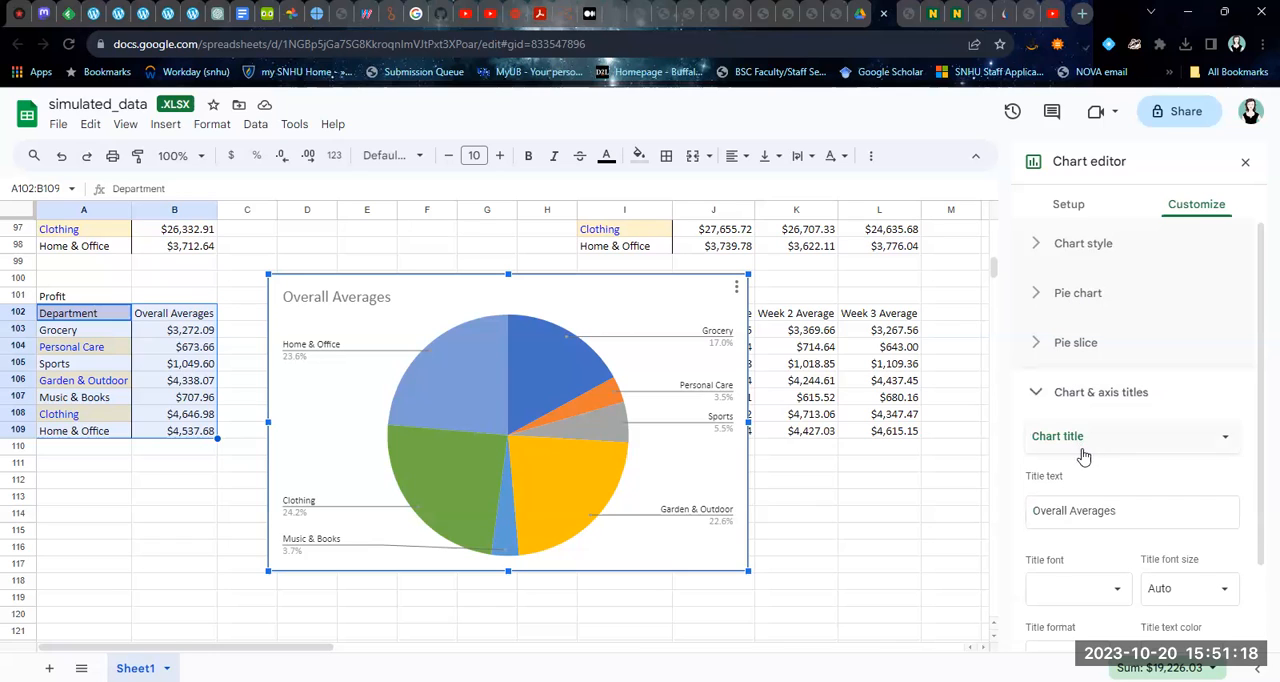
left_click(1128, 510)
type("Average Profit per Department")
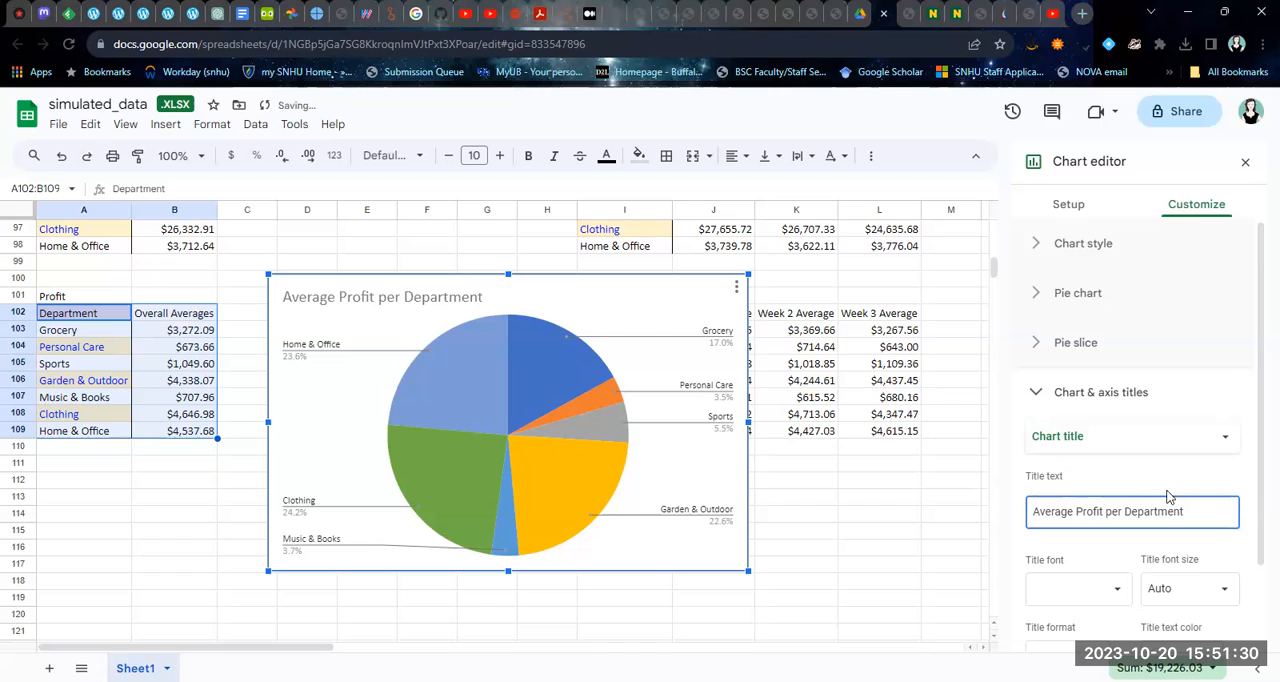
mouse_move(1188, 444)
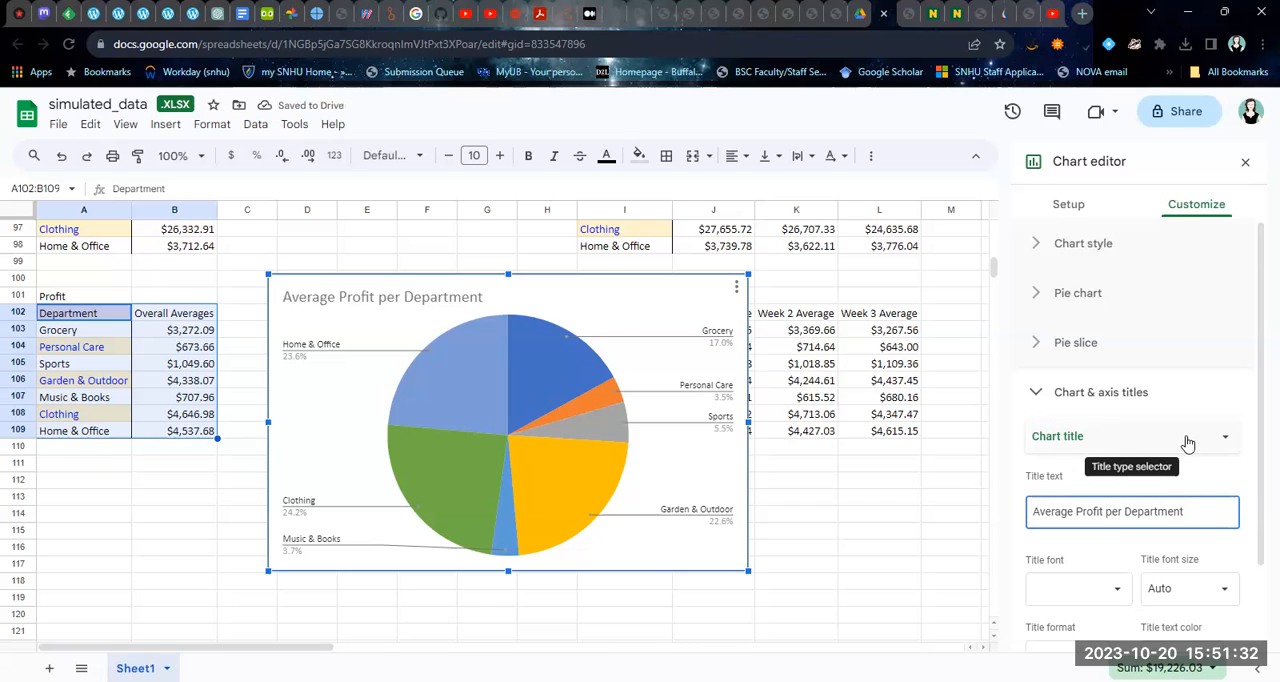
left_click(1132, 436)
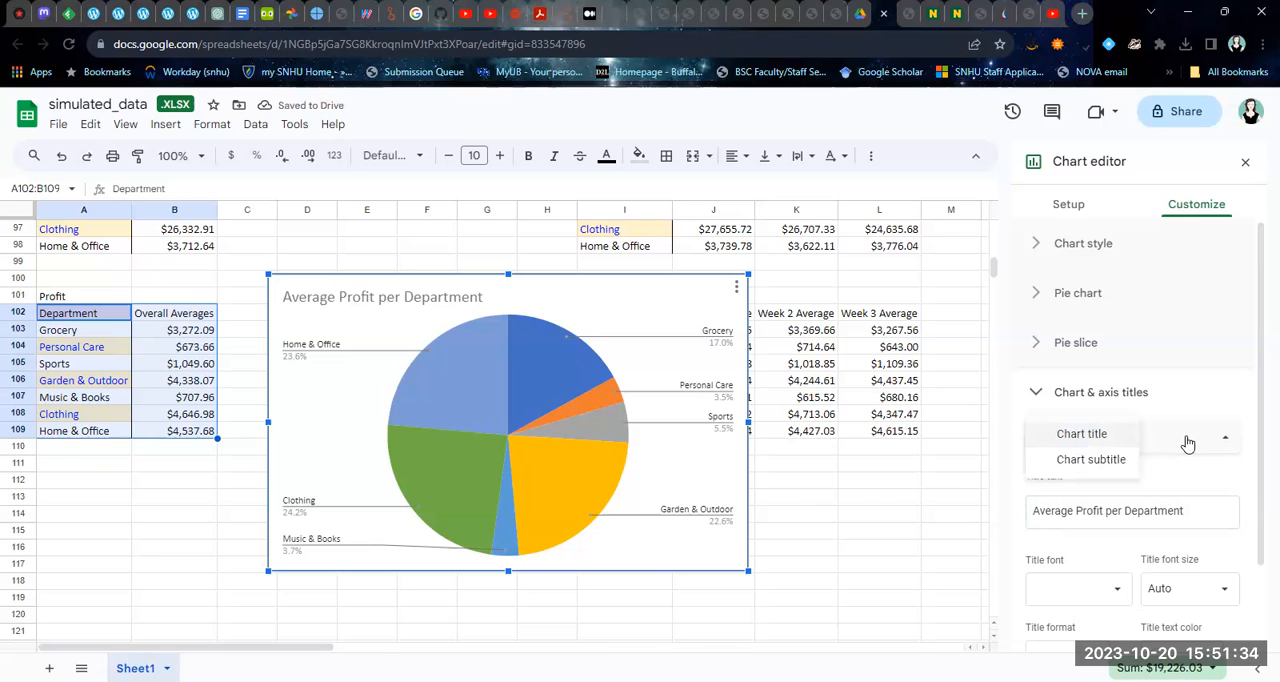
left_click(1080, 432)
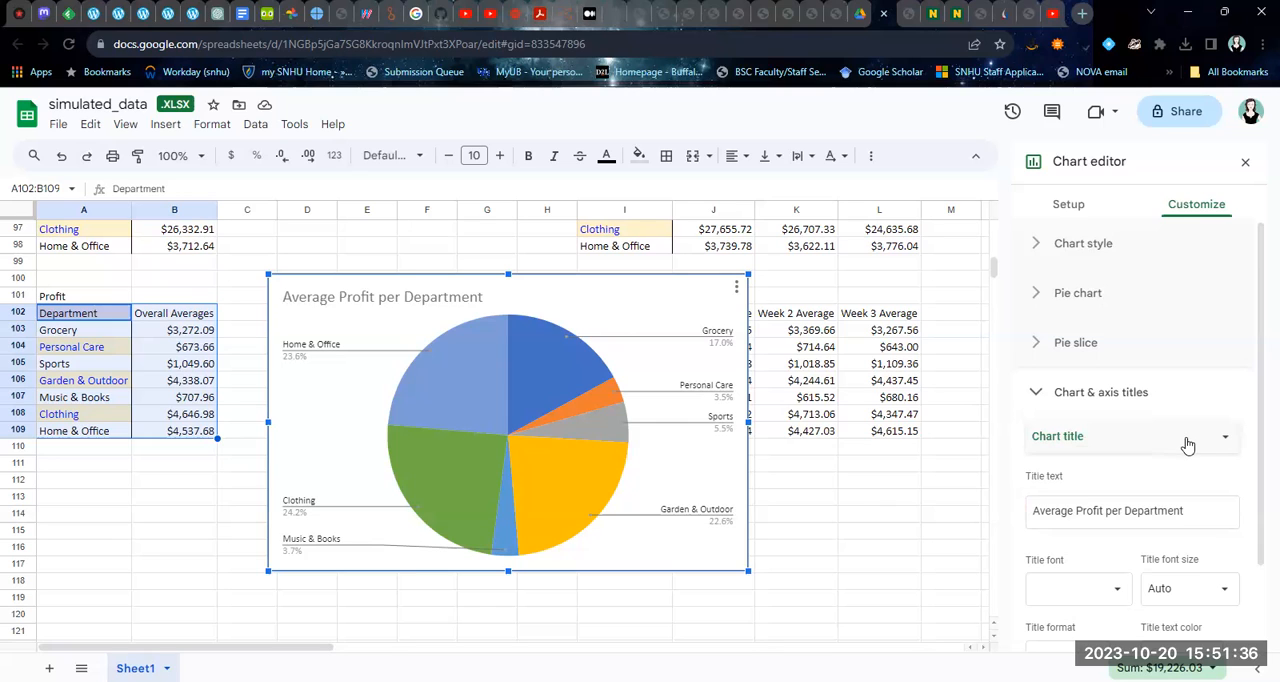
- Look through the Pie slice settings without changes, then expand the Pie chart section
left_click(1076, 342)
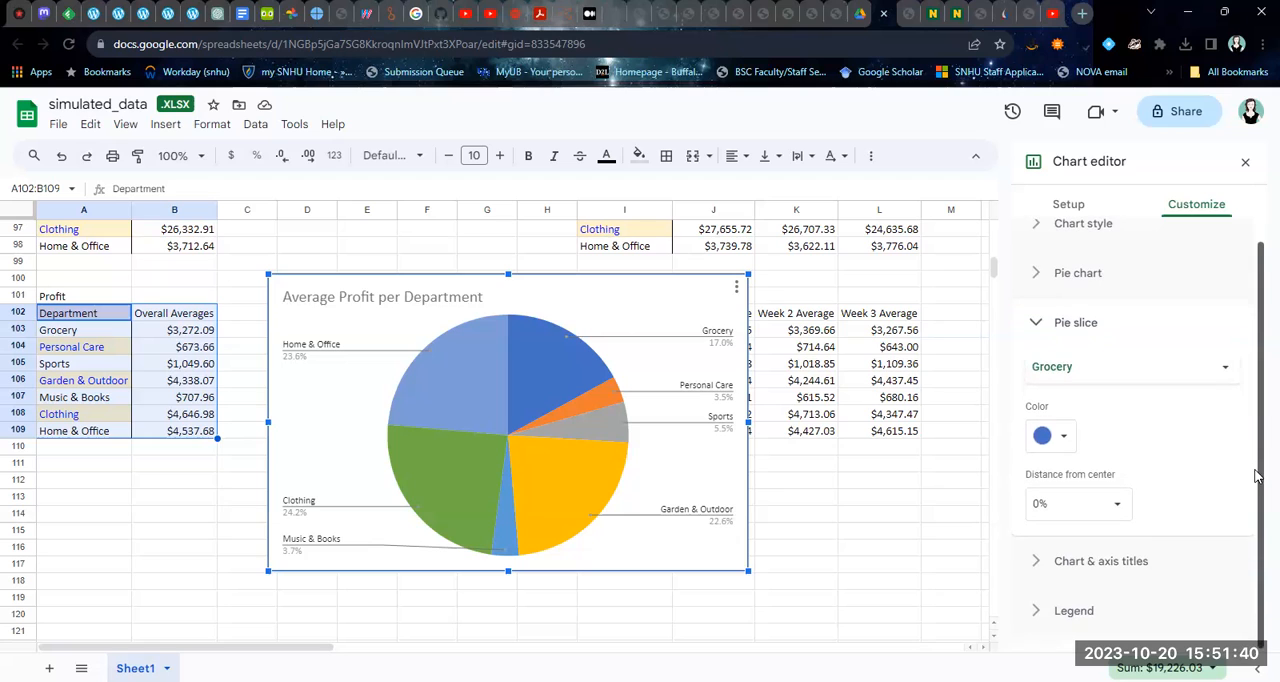
left_click(1132, 366)
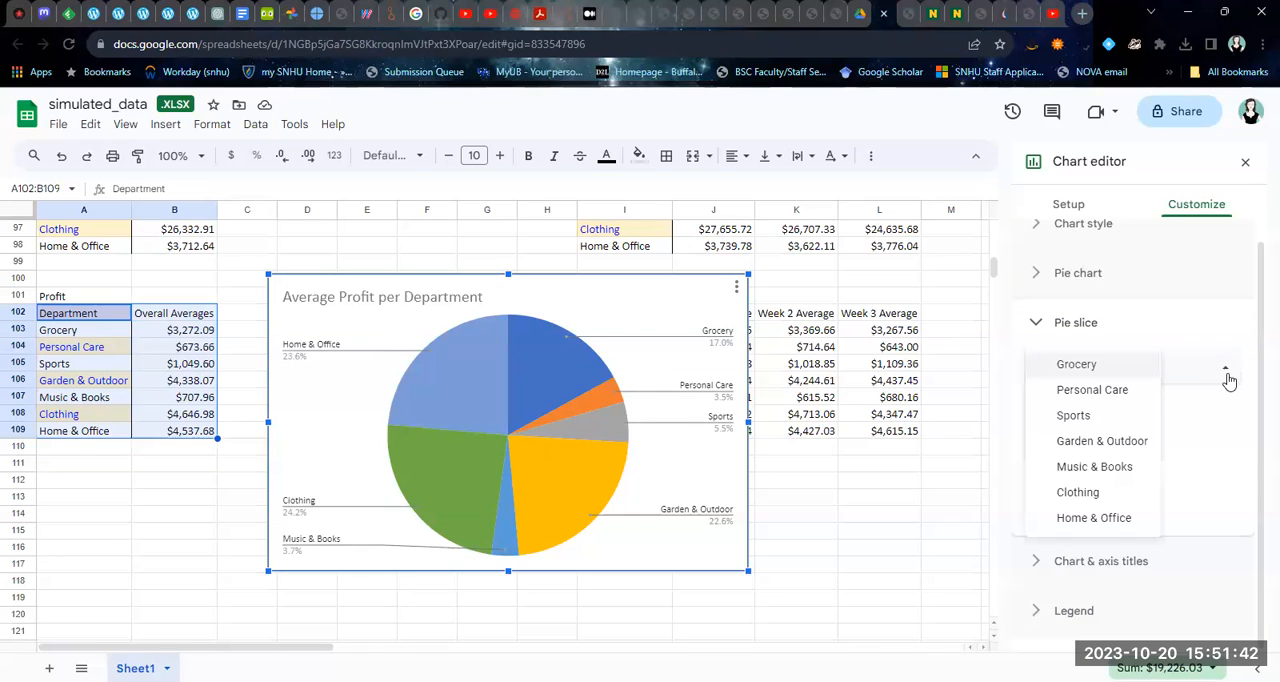
left_click(1076, 364)
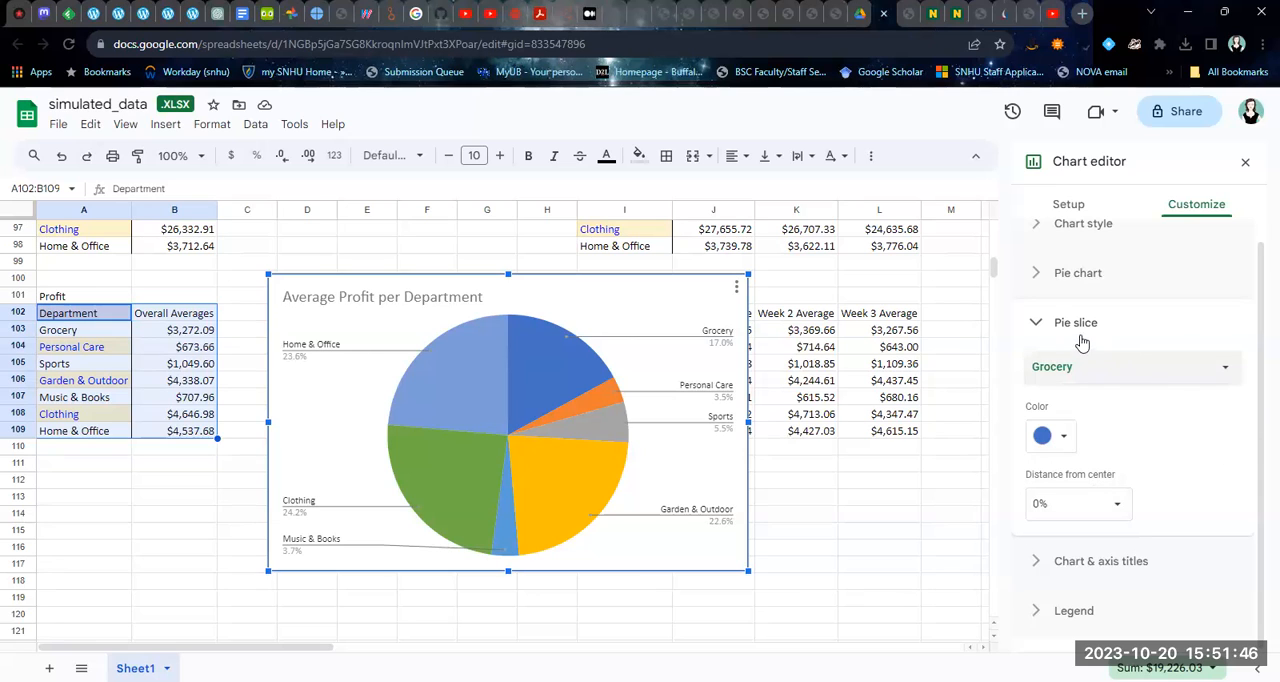
left_click(1076, 322)
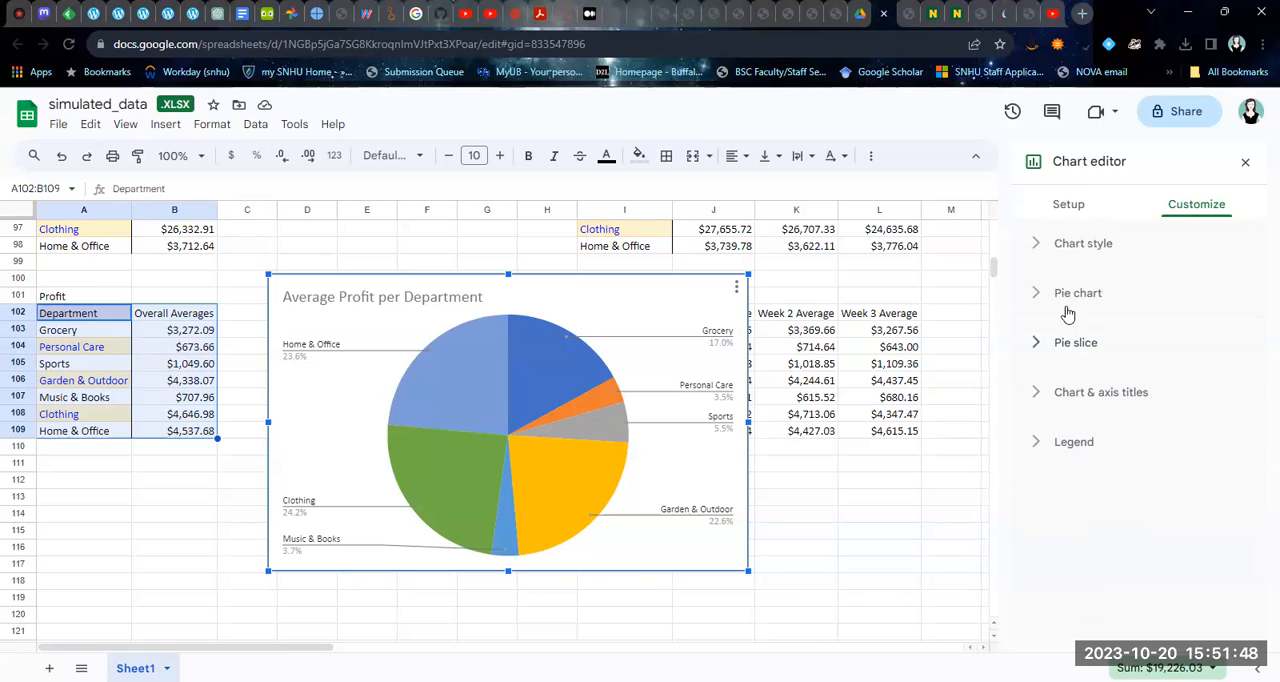
left_click(1078, 292)
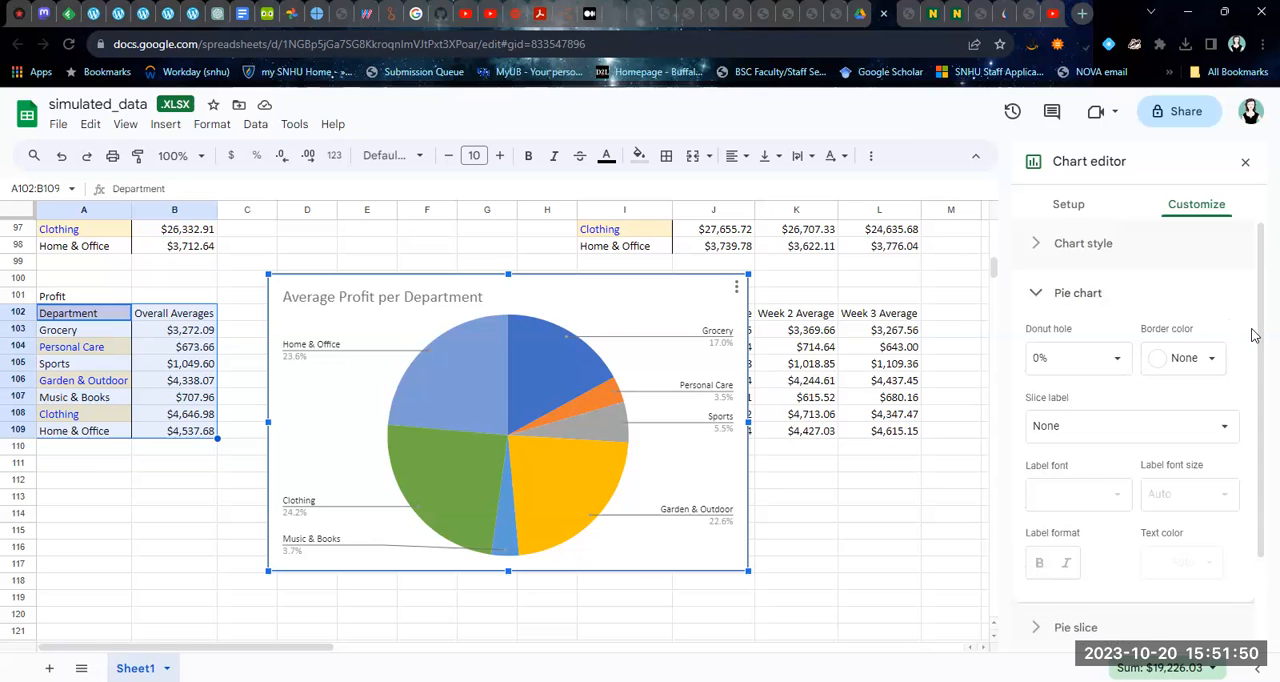
- Set the pie chart's Slice label to Percentage
scroll("down", 3)
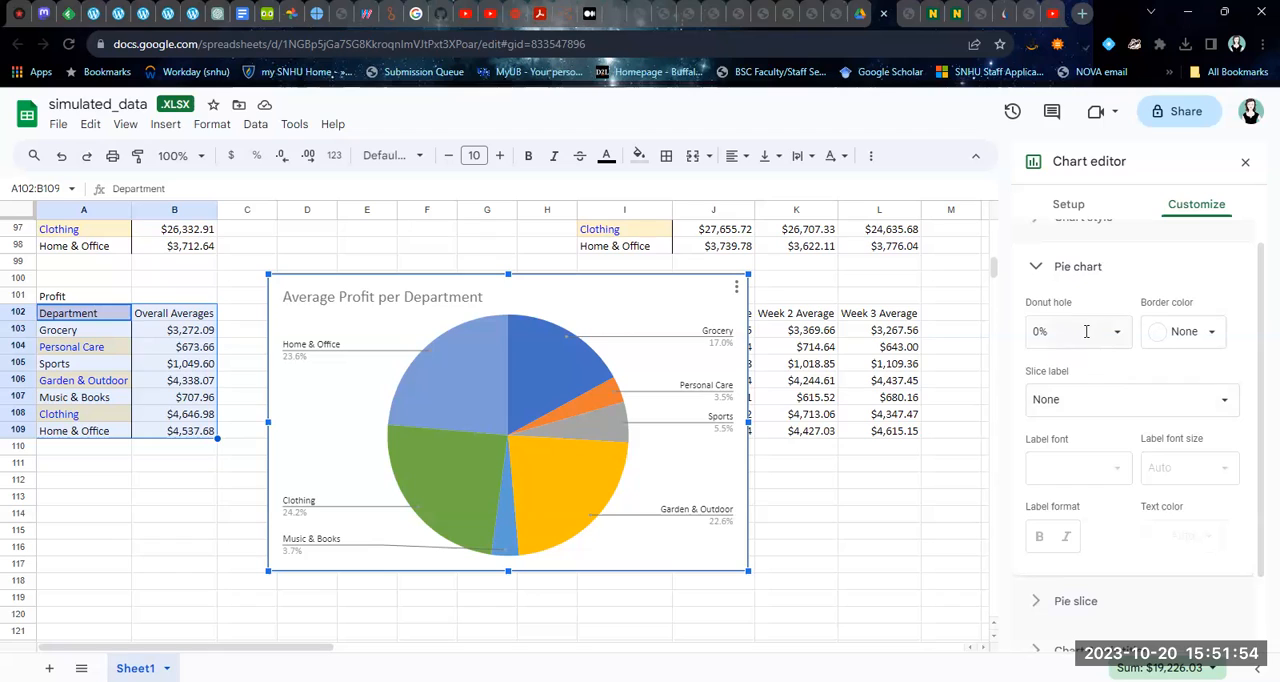
mouse_move(1086, 332)
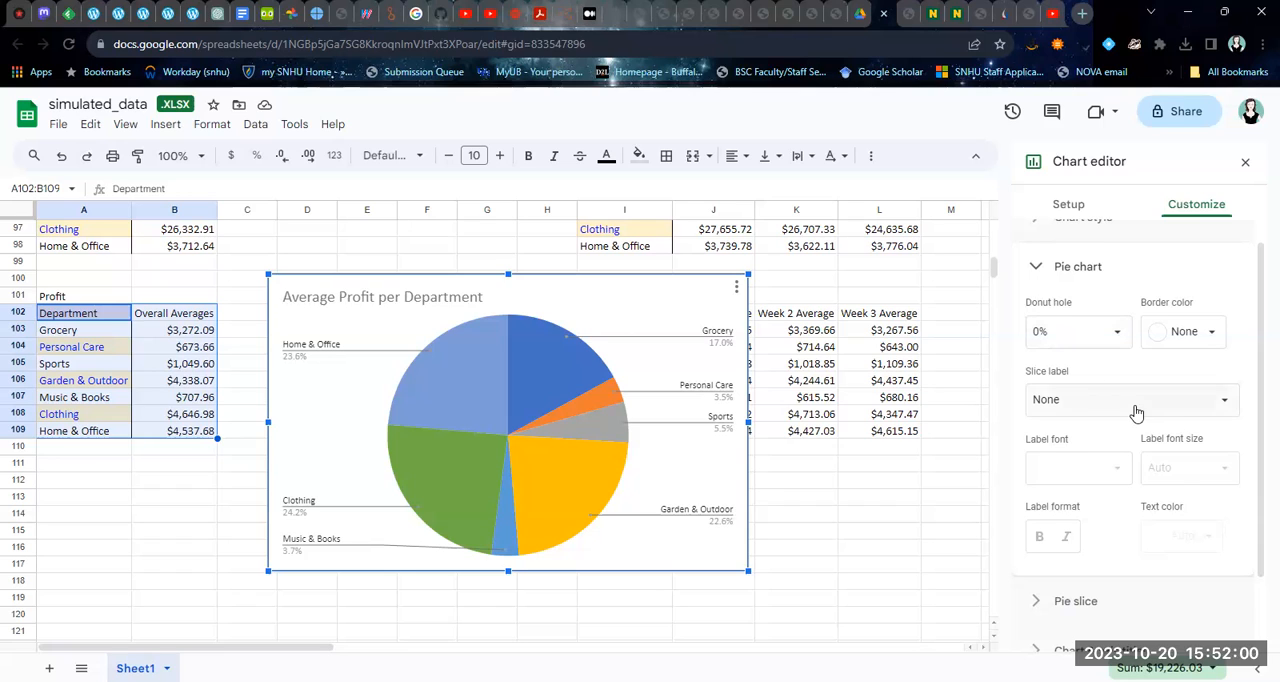
left_click(1130, 400)
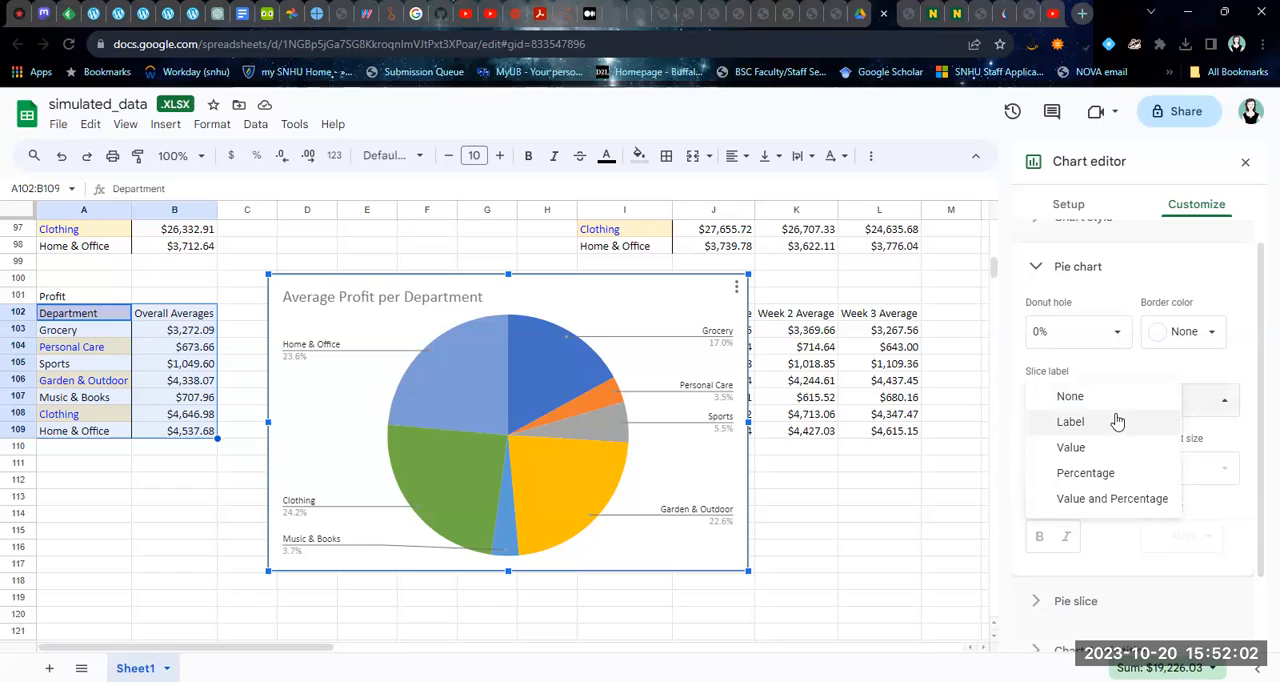
mouse_move(1112, 498)
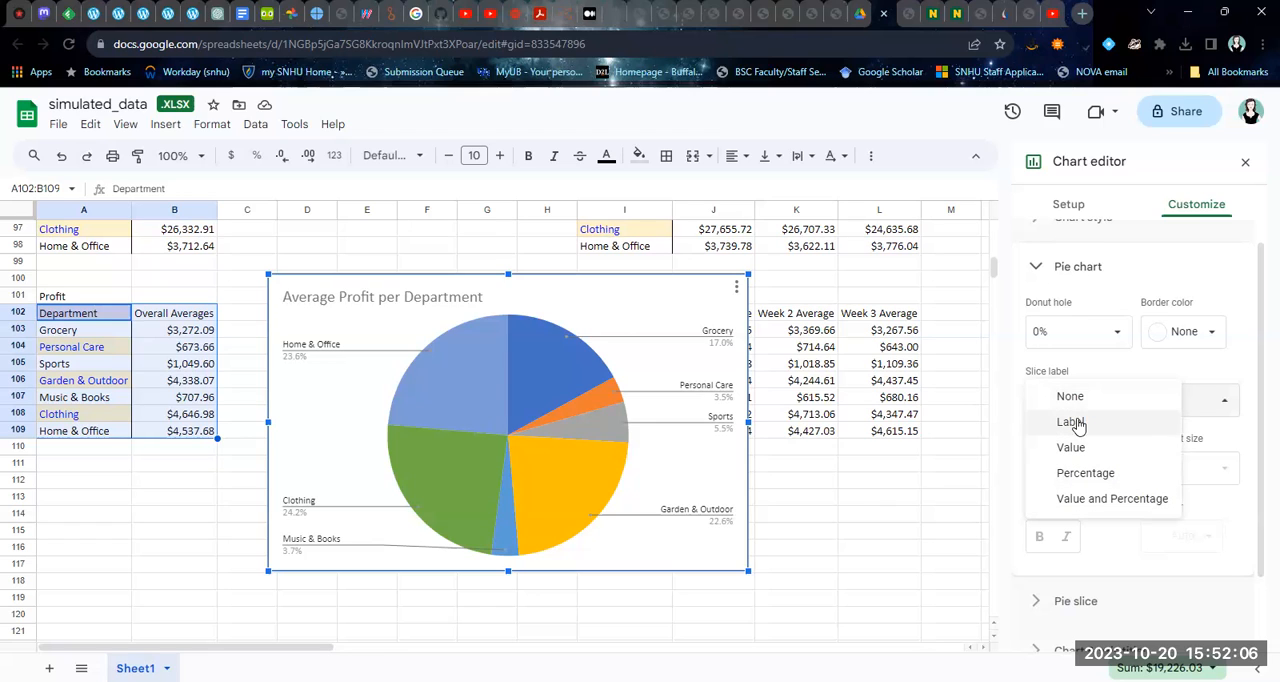
mouse_move(1070, 396)
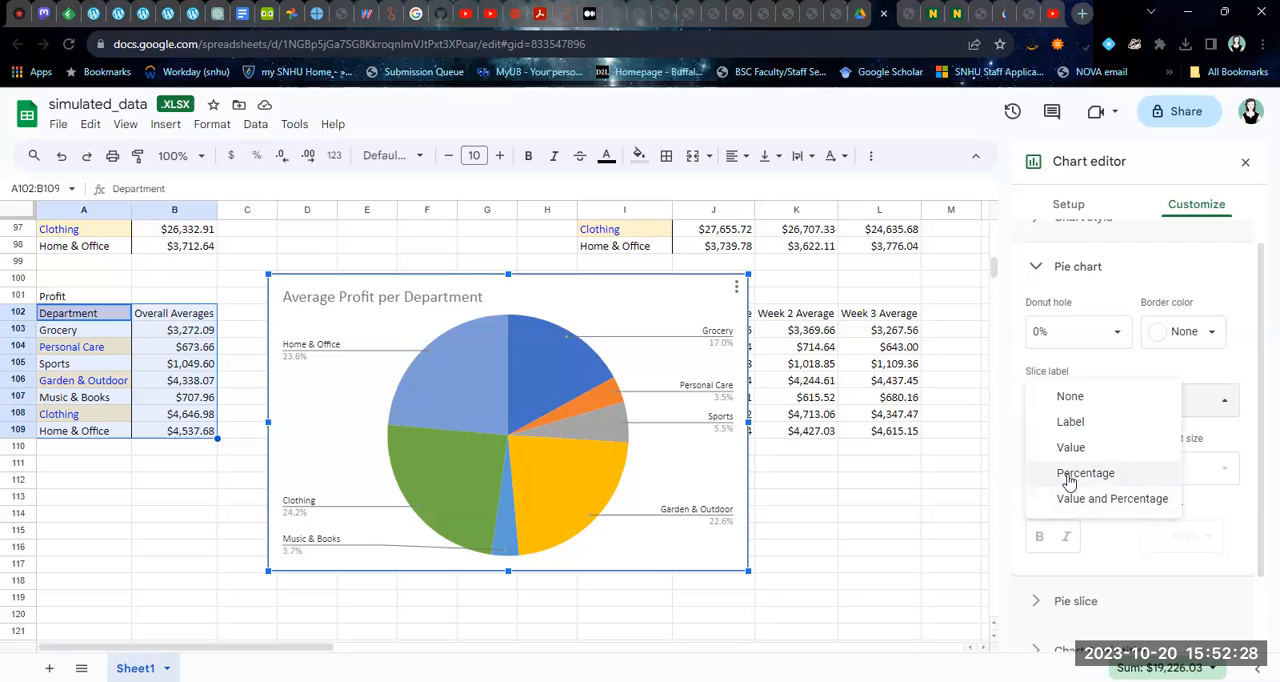
left_click(1084, 472)
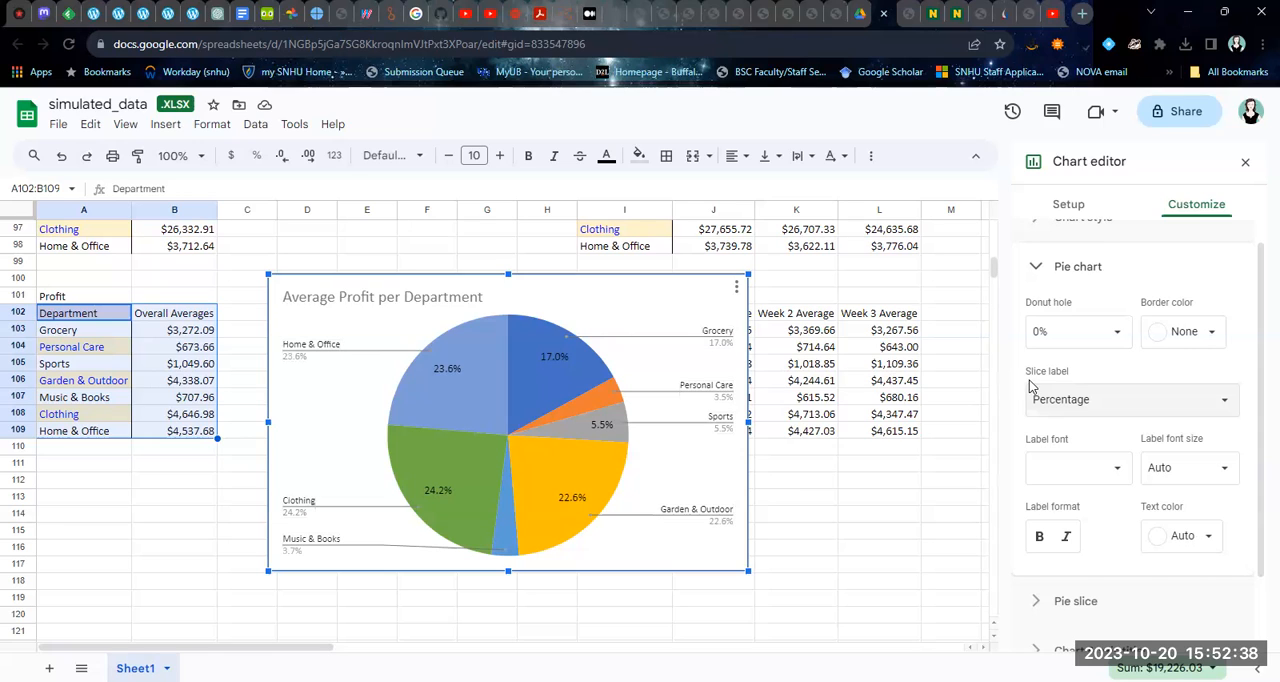
mouse_move(1060, 390)
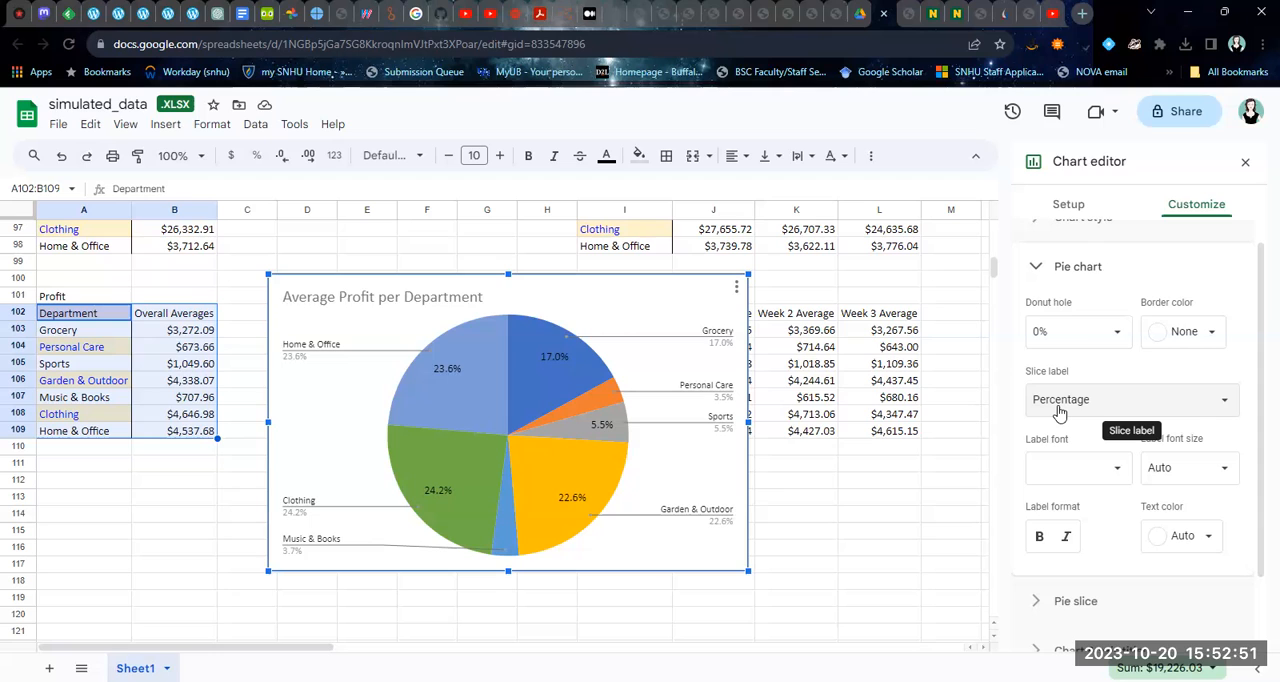
- Try Value and Percentage and Label slice labels, then return to Percentage only
left_click(1130, 400)
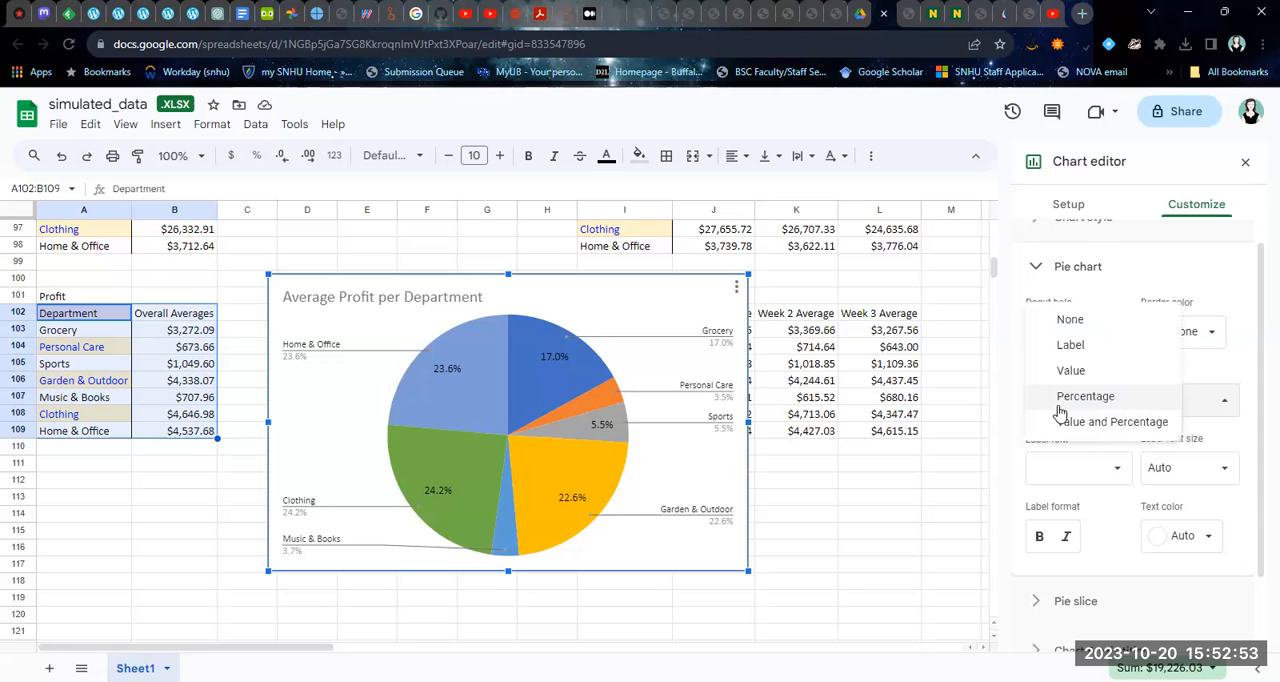
left_click(1114, 420)
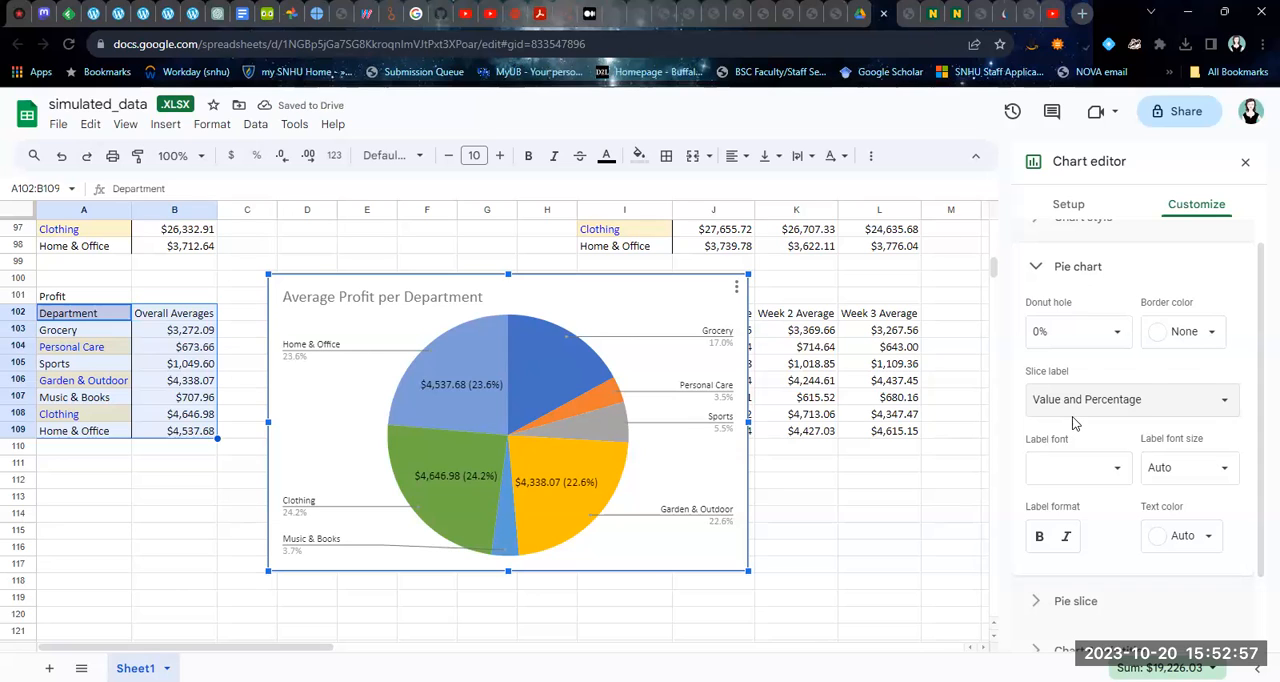
mouse_move(1080, 410)
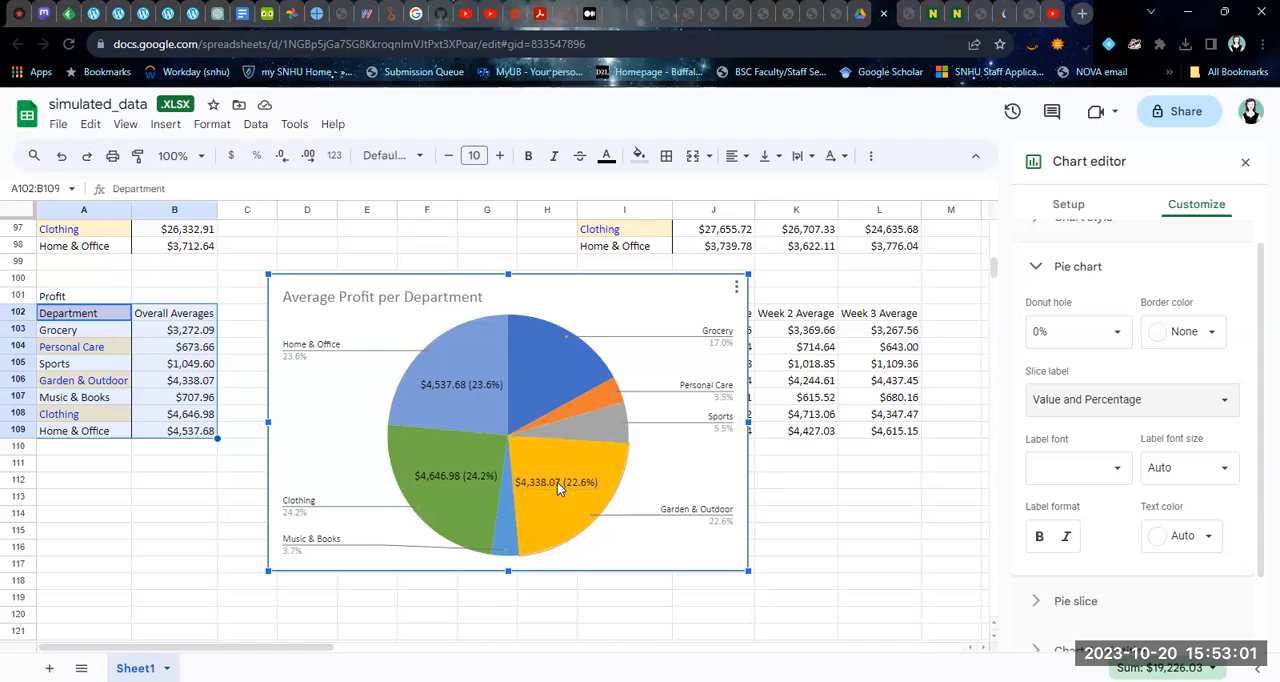
mouse_move(512, 472)
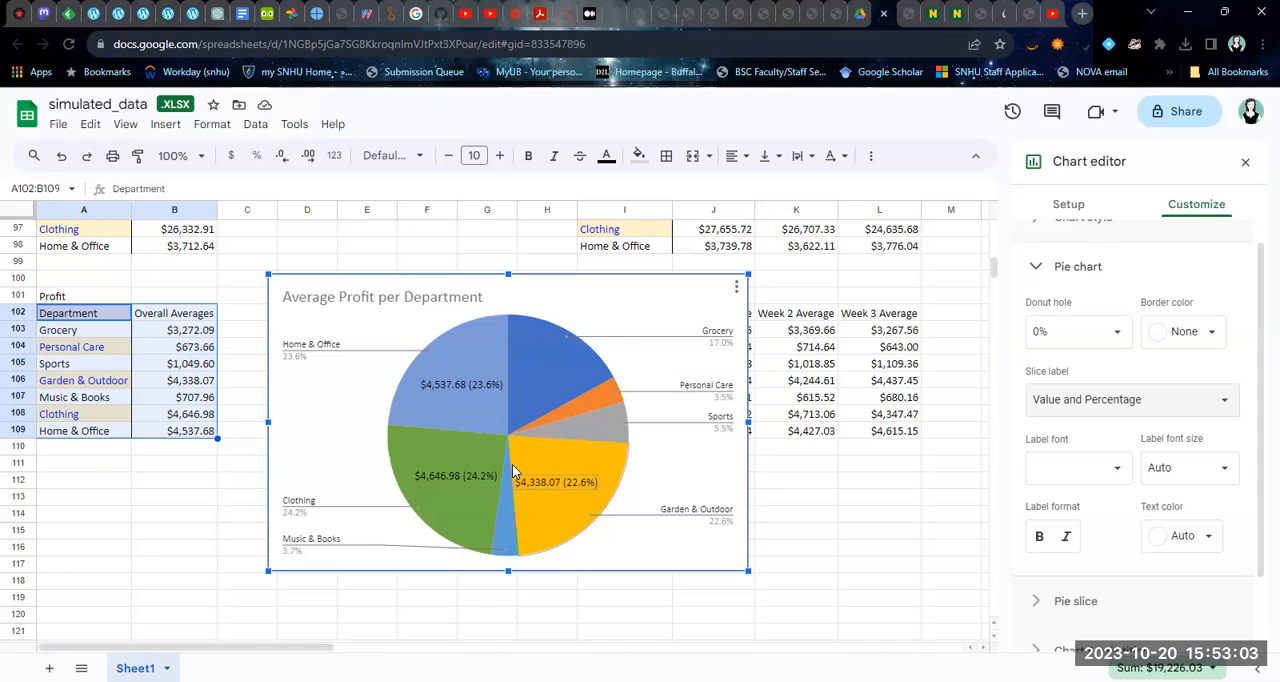
mouse_move(708, 460)
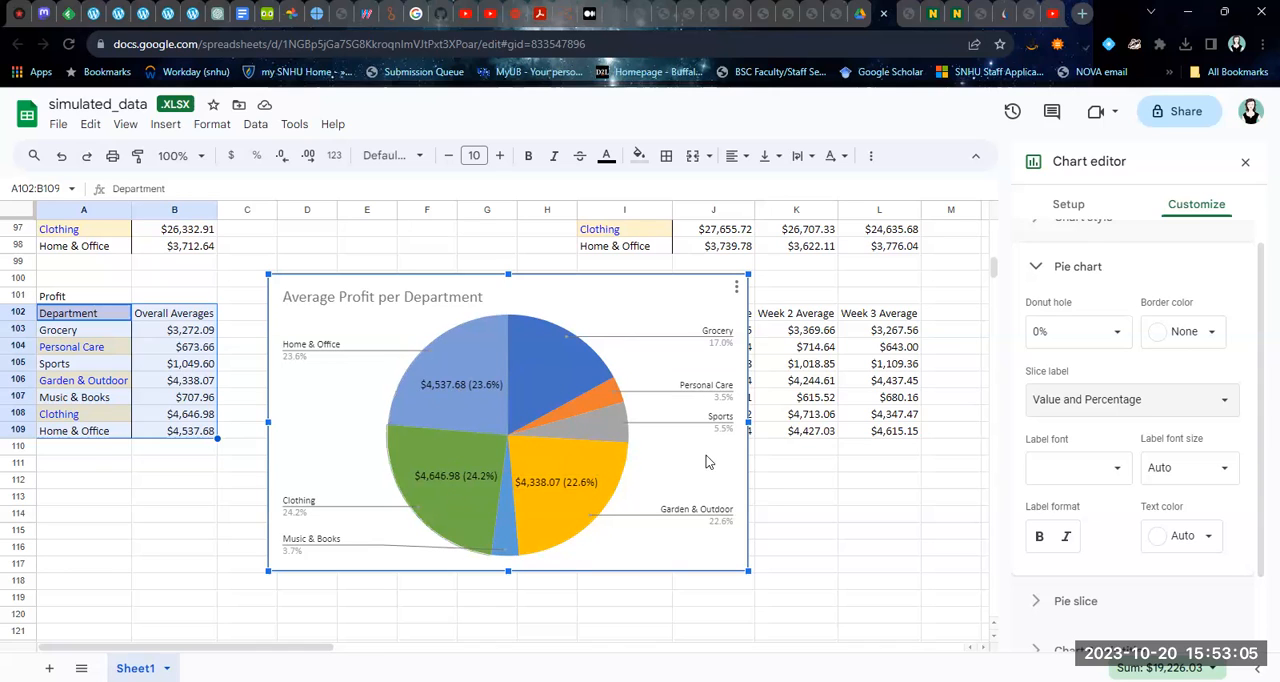
left_click(1130, 400)
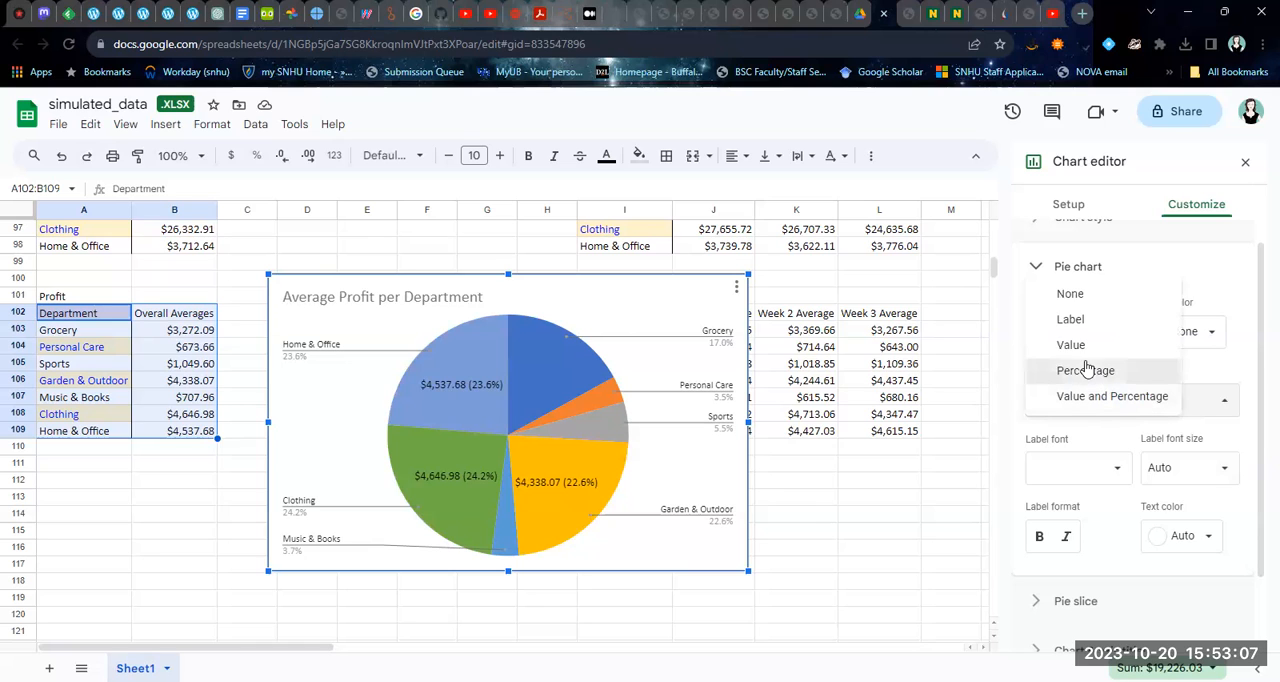
left_click(1084, 370)
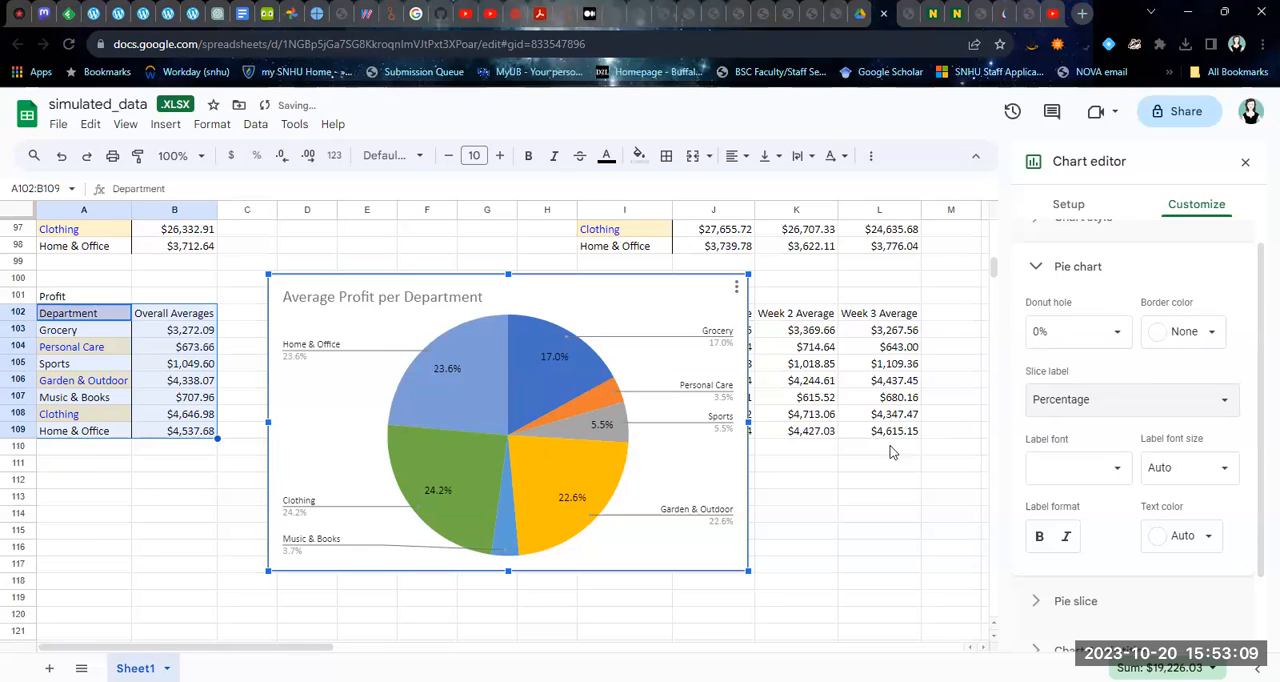
left_click(1128, 400)
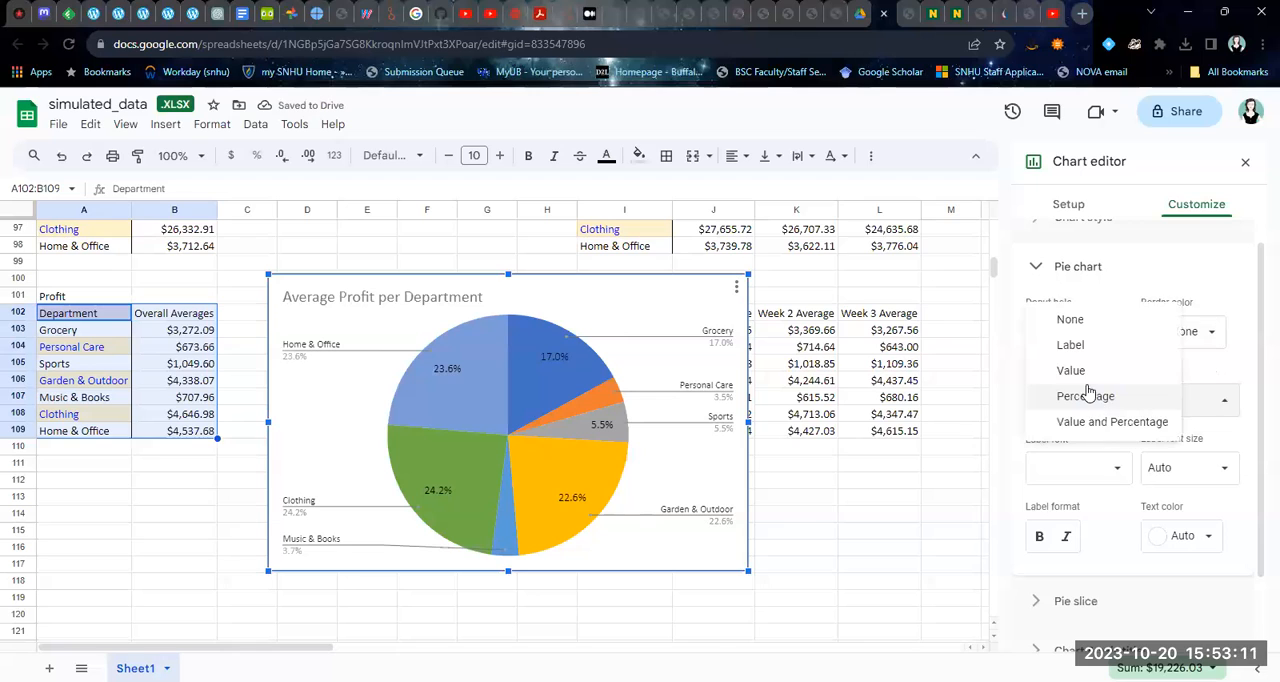
left_click(1070, 344)
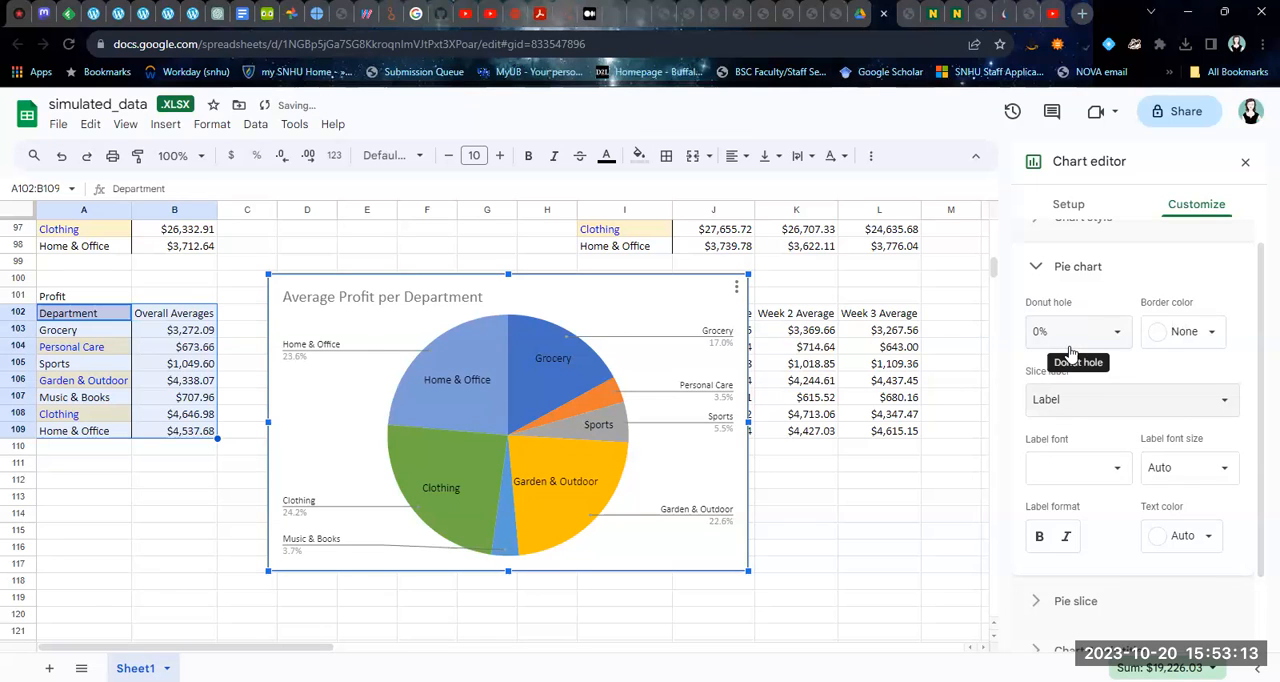
left_click(1130, 400)
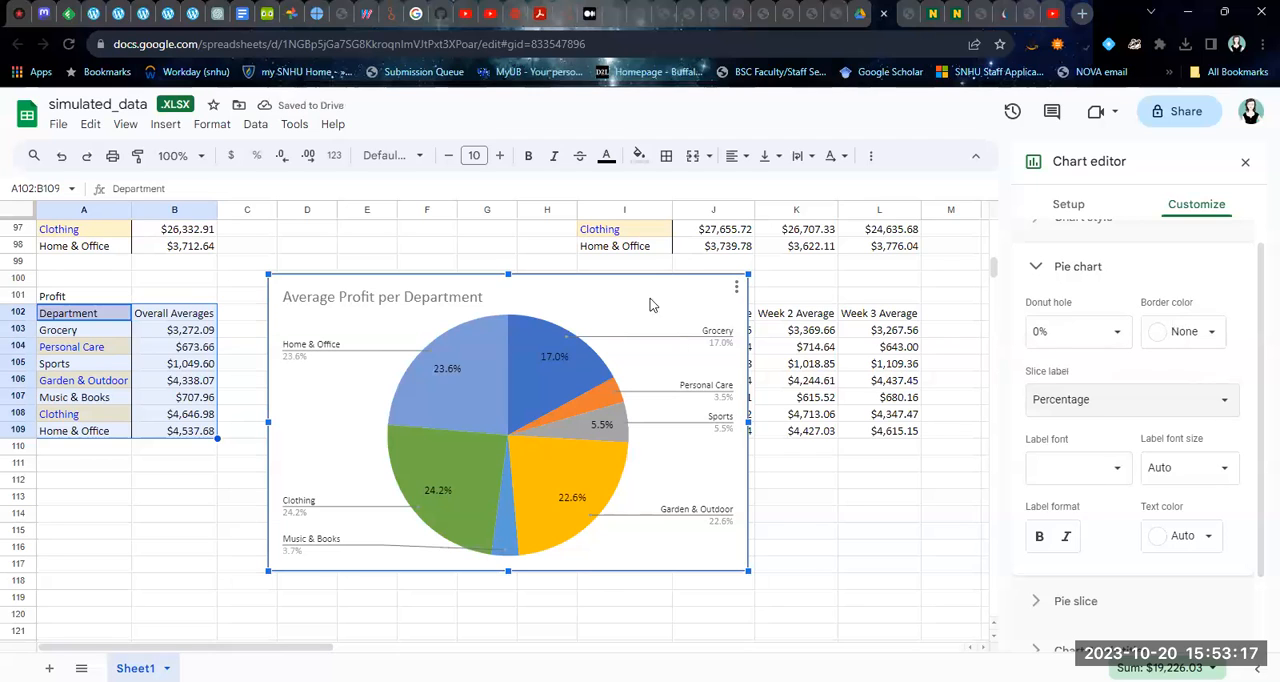
mouse_move(704, 368)
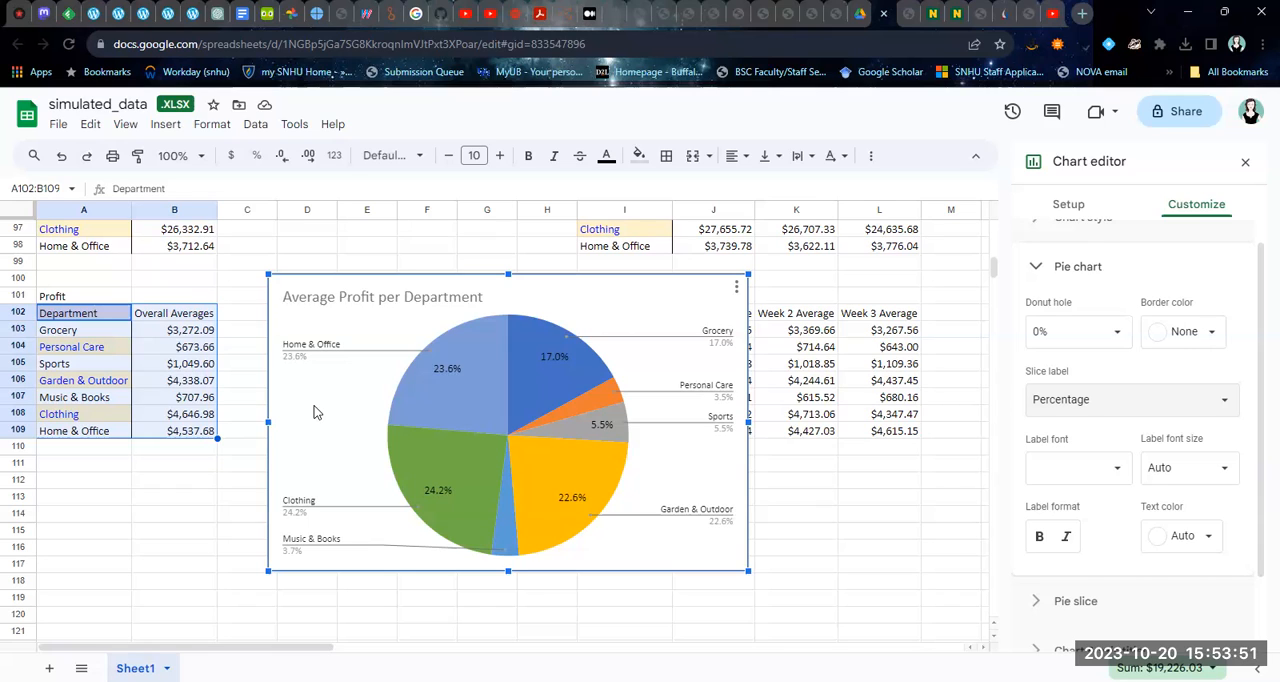
mouse_move(364, 390)
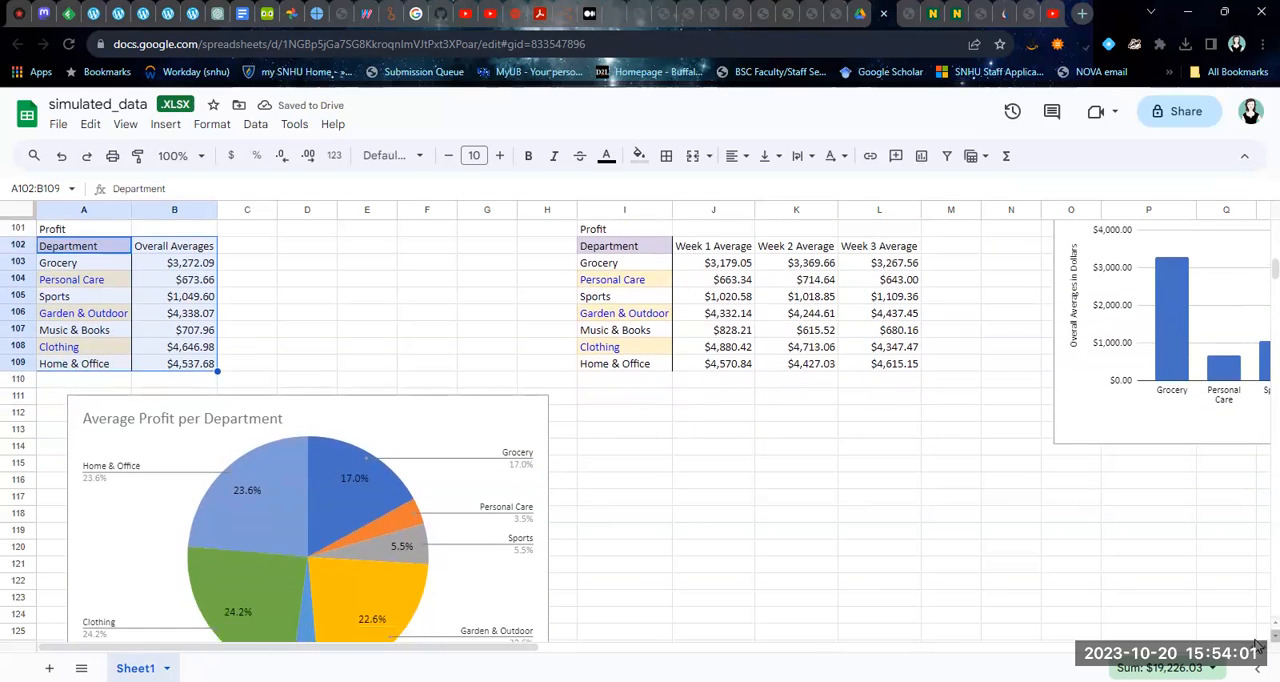
- Scroll down to view the finished pie chart below the department averages table
scroll("down", 3)
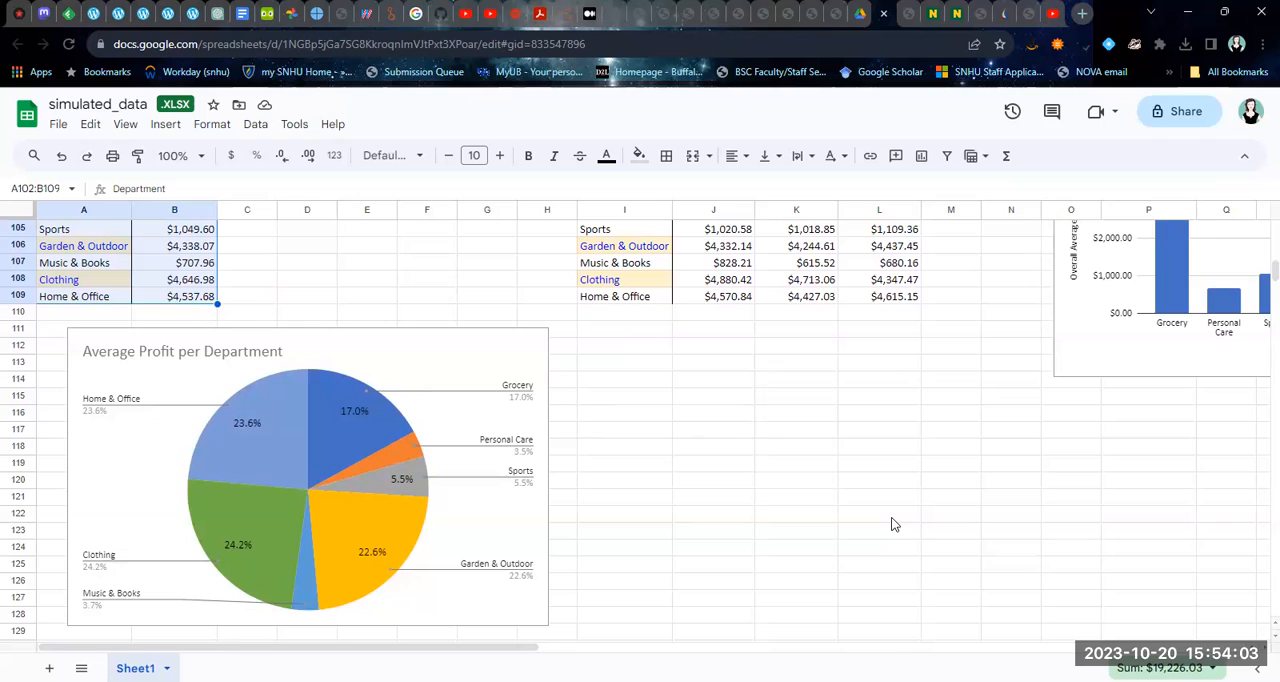
mouse_move(838, 276)
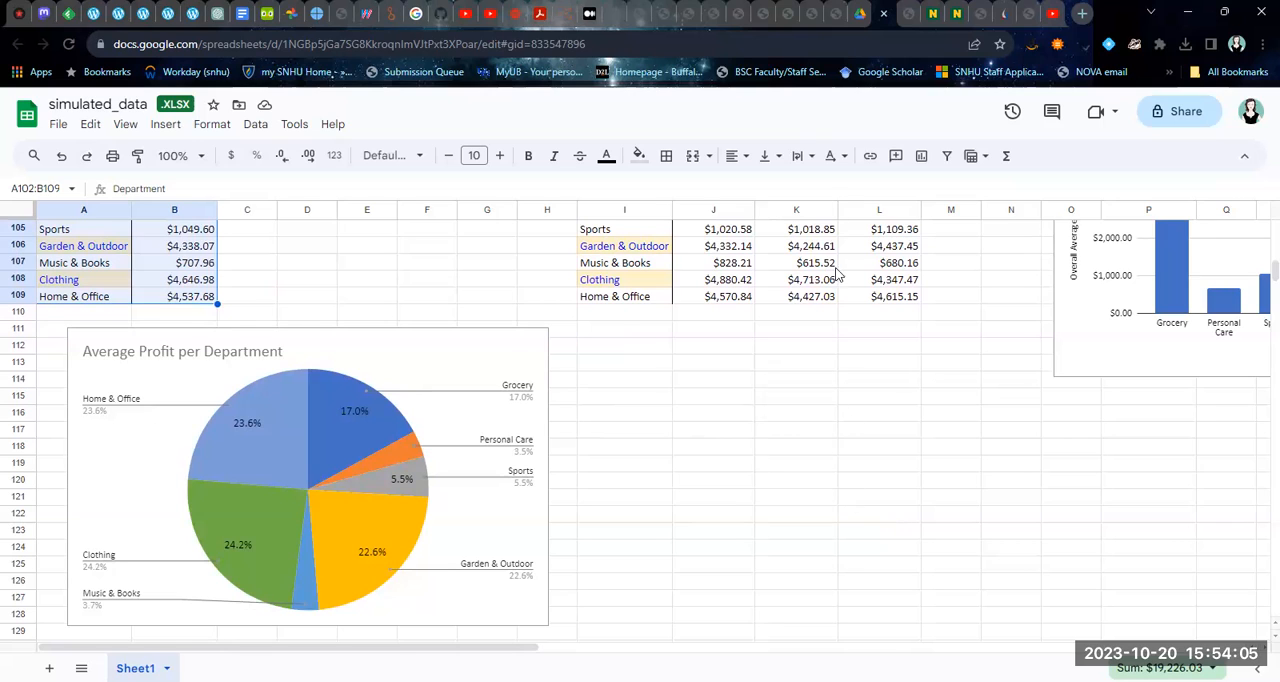